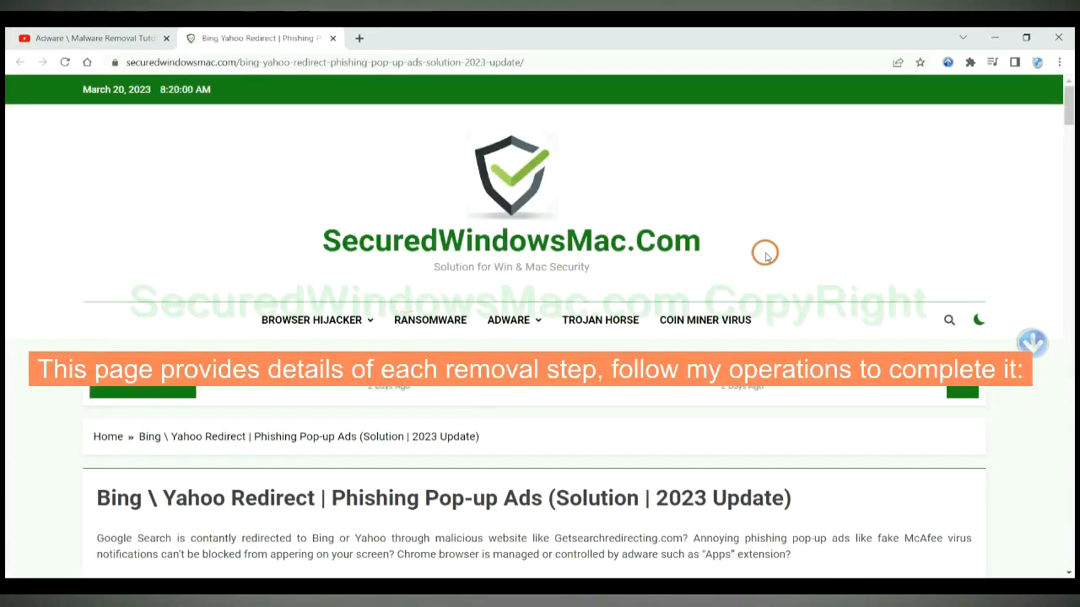
Step: Scroll the guide down to the 'Instant Automatic Removal' section with the Download SpyHunter buttons
scroll("down", 3)
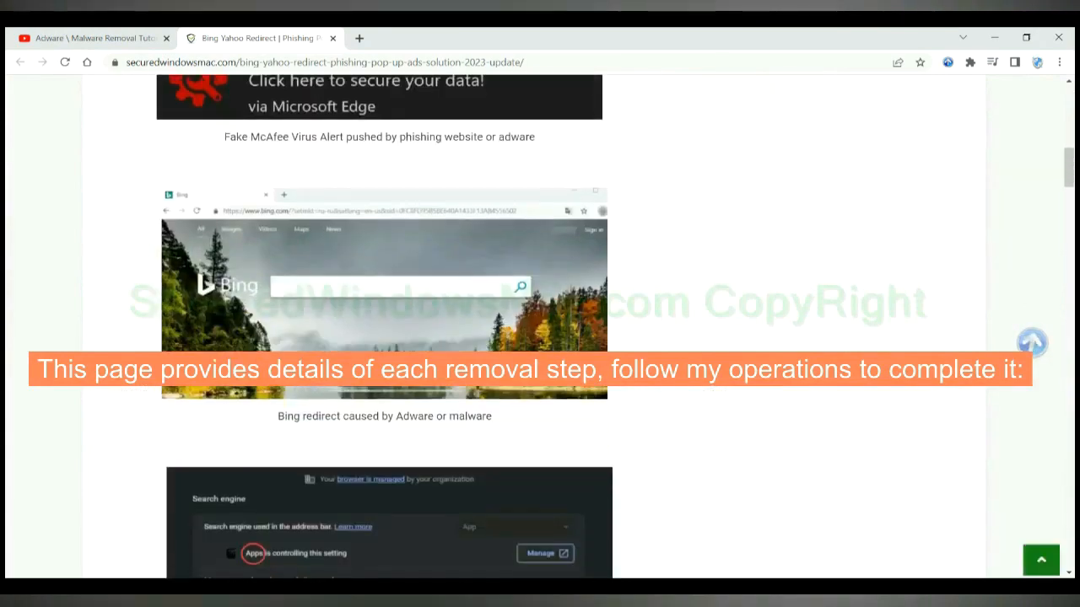
scroll("down", 3)
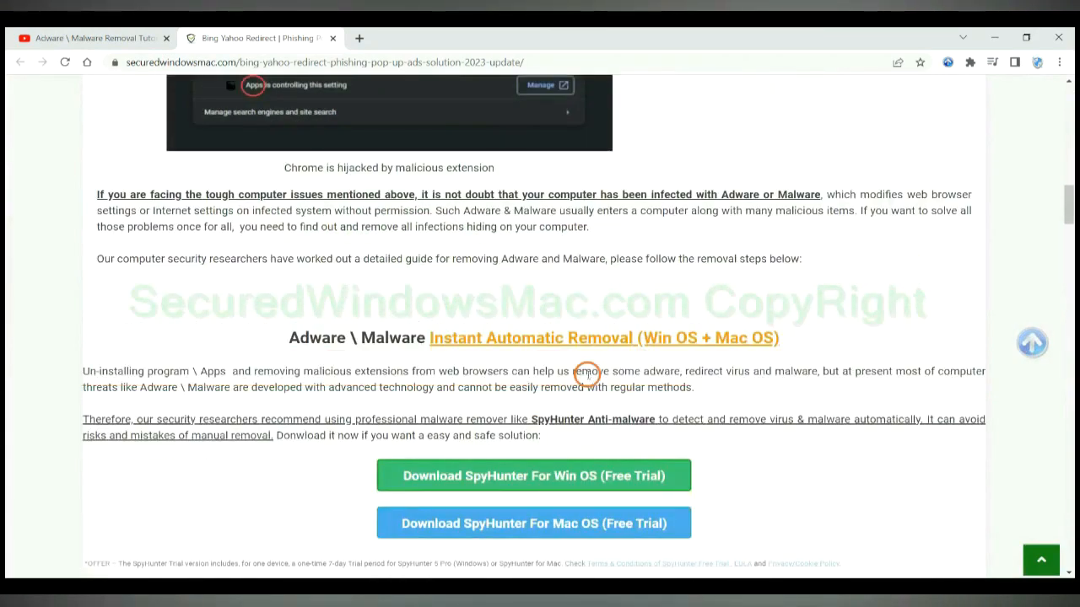
scroll("down", 3)
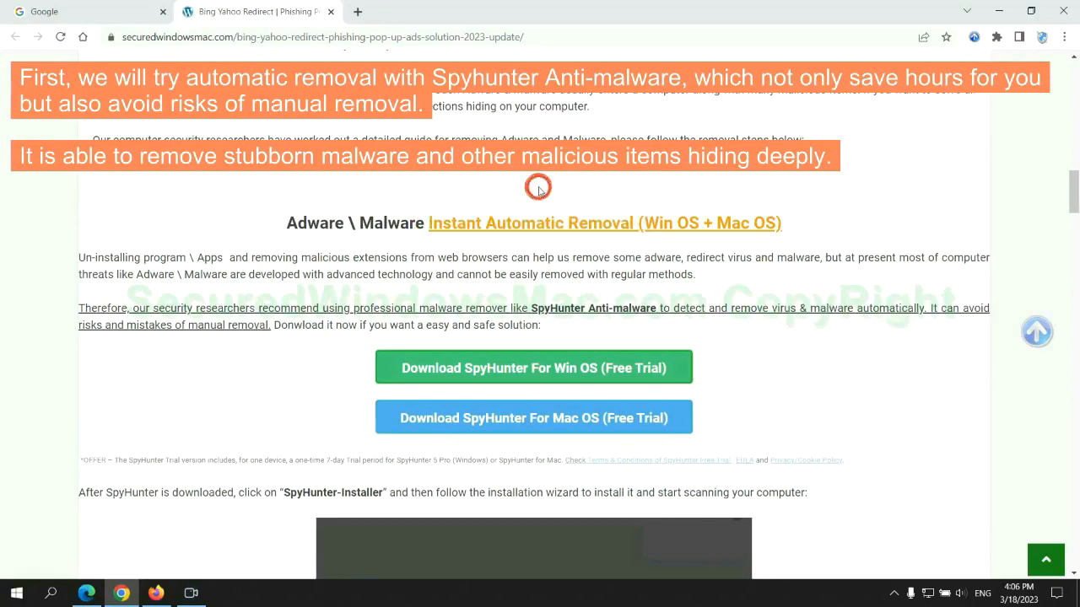
mouse_move(542, 256)
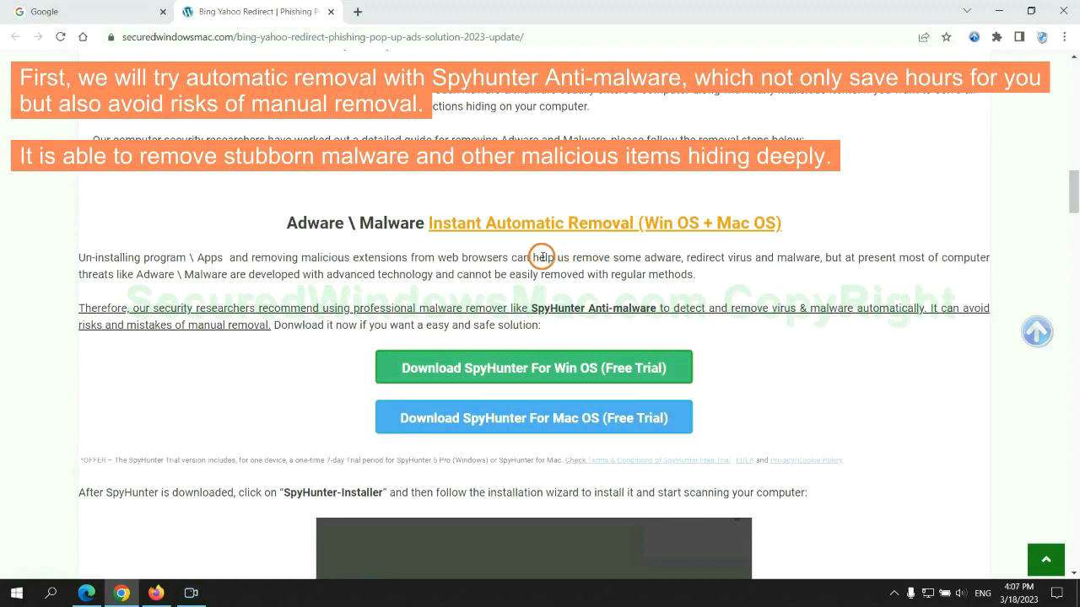
mouse_move(469, 260)
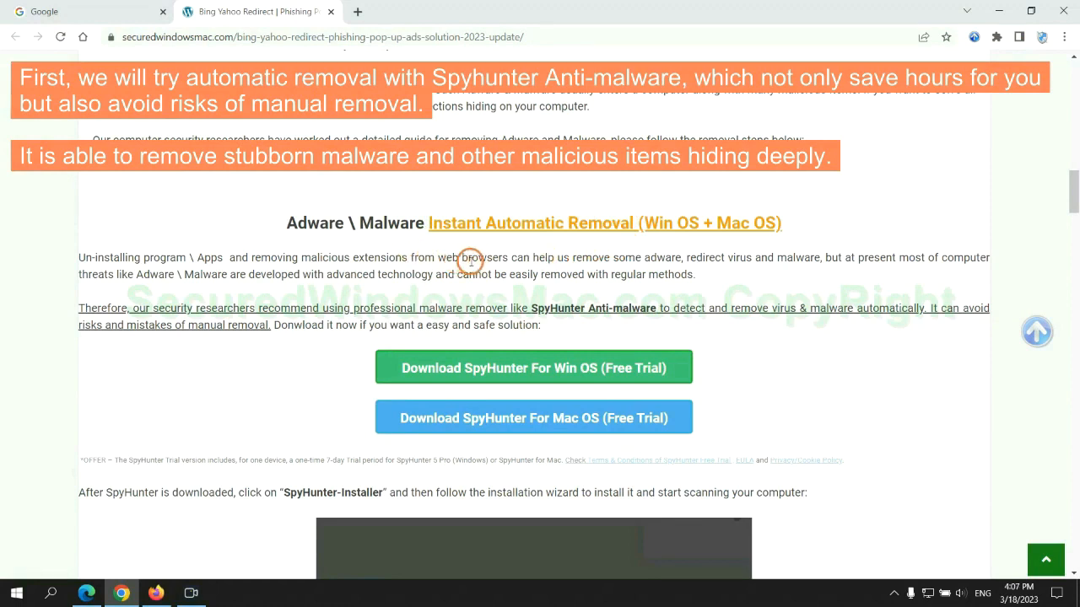
mouse_move(932, 290)
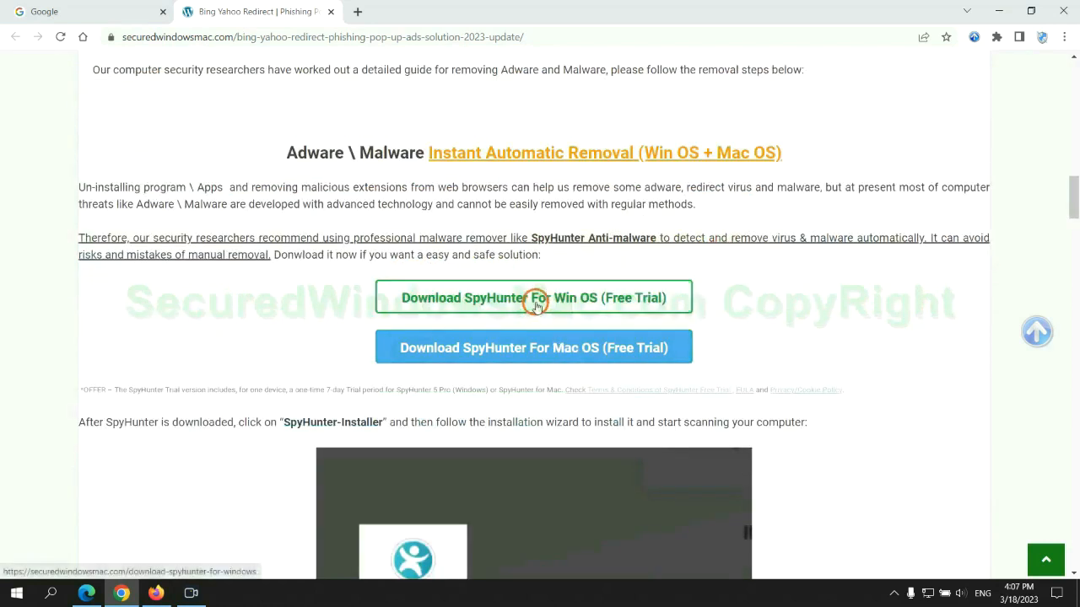
mouse_move(547, 348)
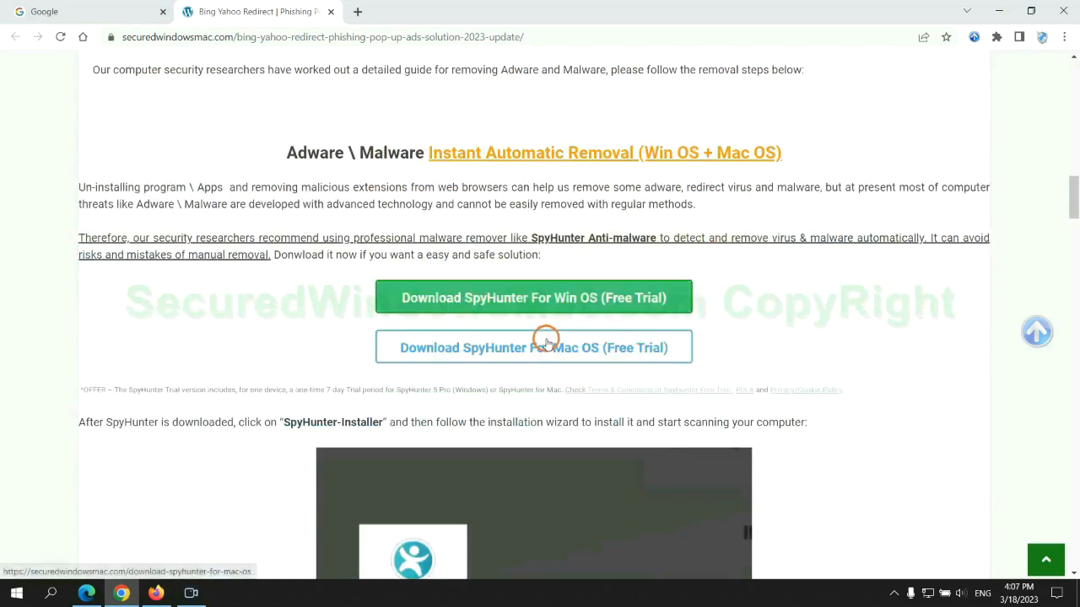
Step: Download SpyHunter for Windows and keep the installer file in the download bar
scroll("down", 3)
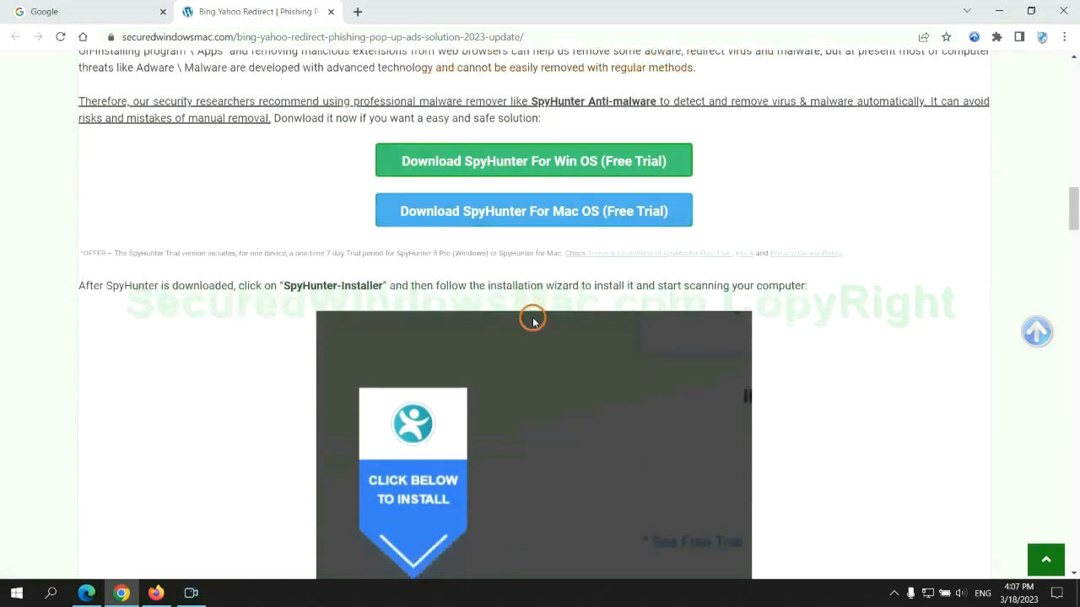
left_click(533, 160)
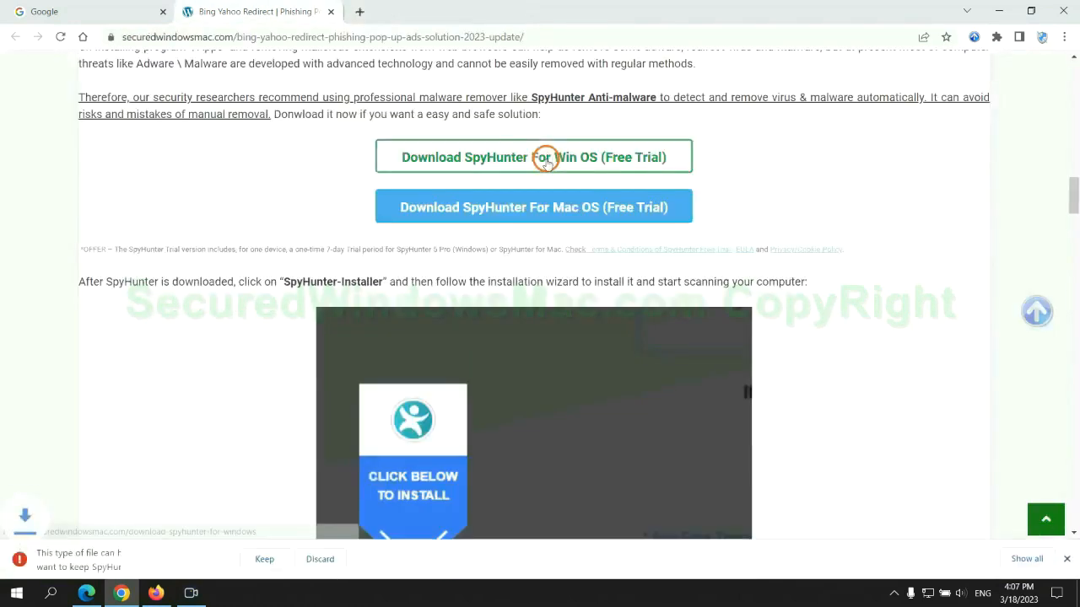
left_click(263, 558)
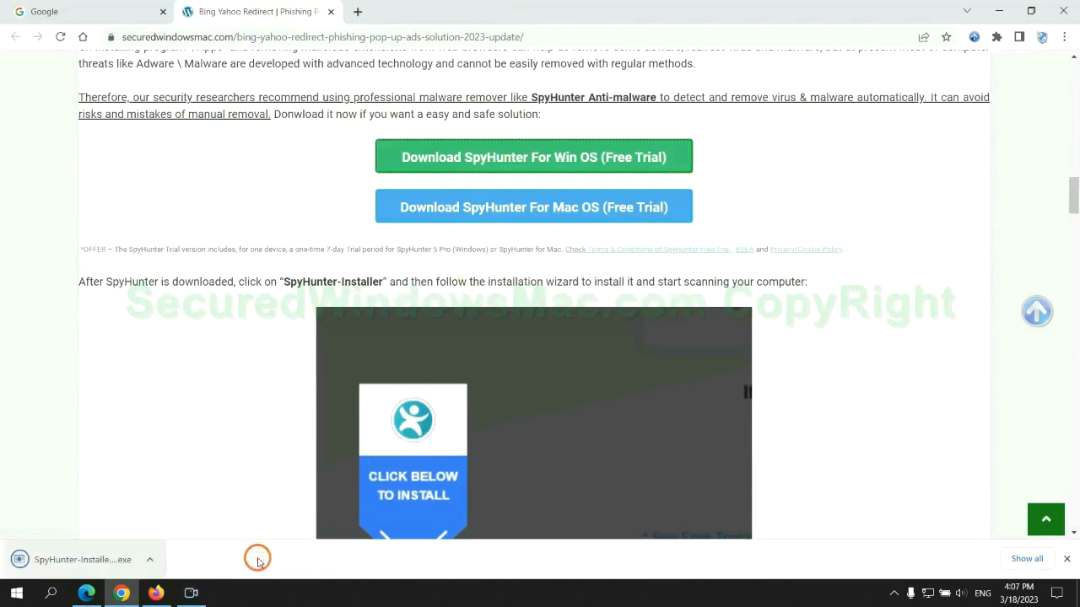
mouse_move(102, 560)
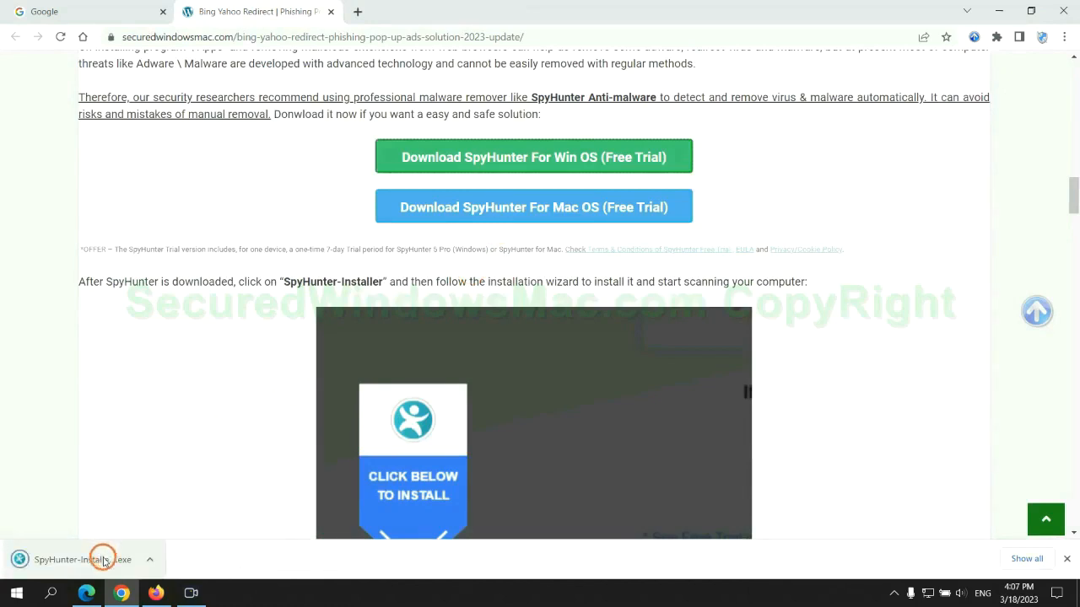
Step: Launch SpyHunter-Installer.exe and continue through the installer
left_click(84, 559)
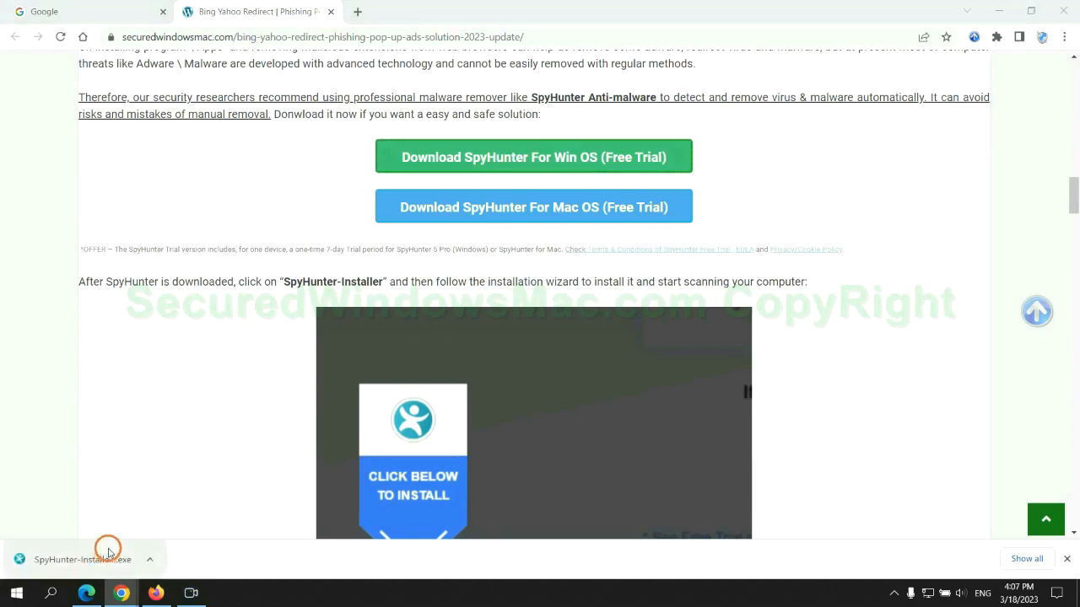
left_click(81, 560)
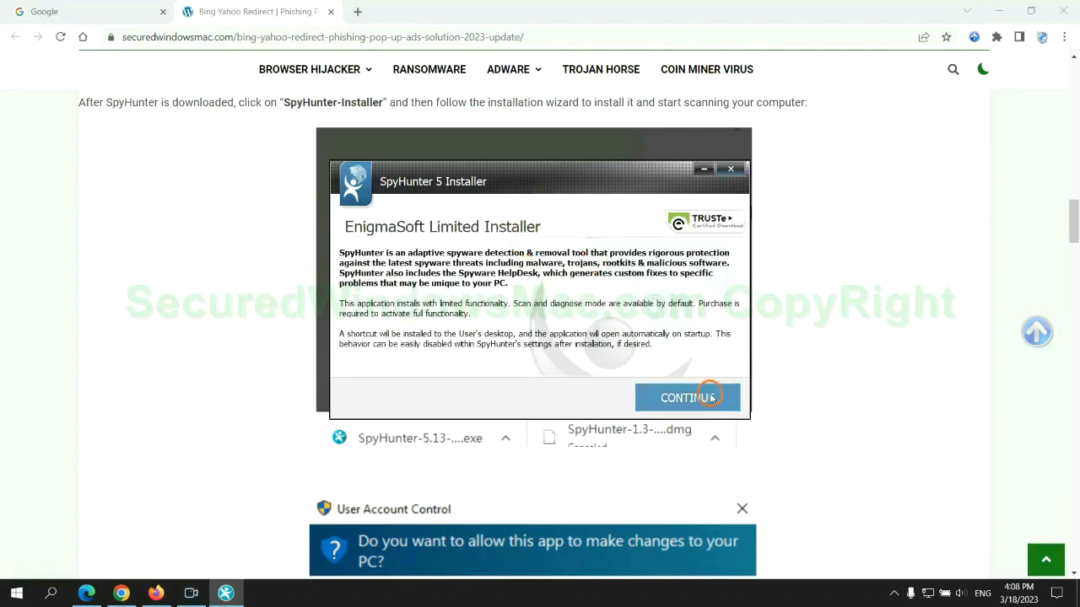
left_click(687, 398)
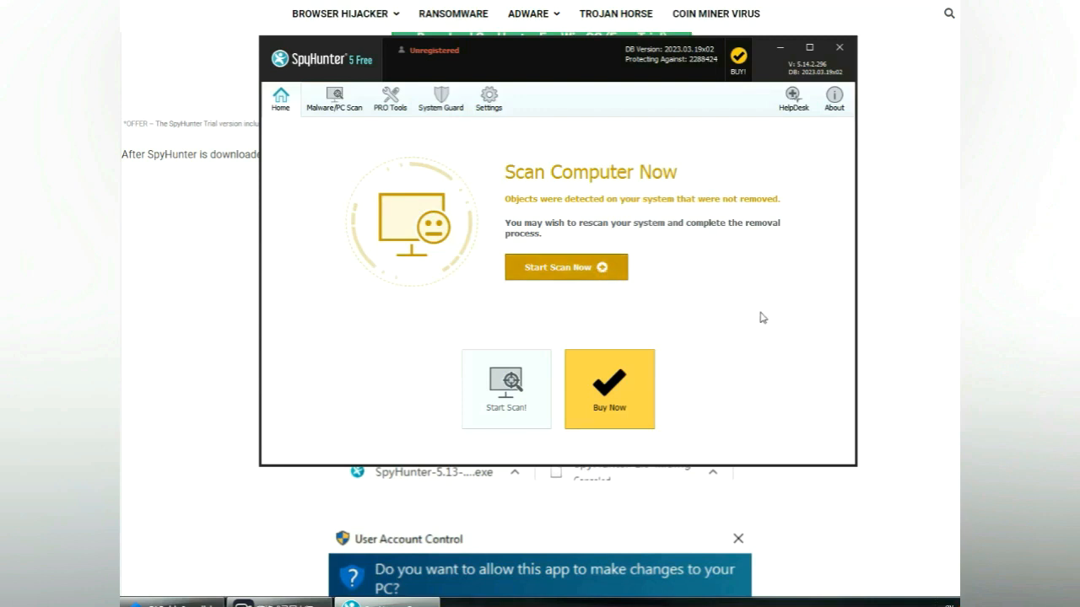
Step: Start the SpyHunter scan, proceed past the malware results, and activate the 7-day free trial
left_click(567, 266)
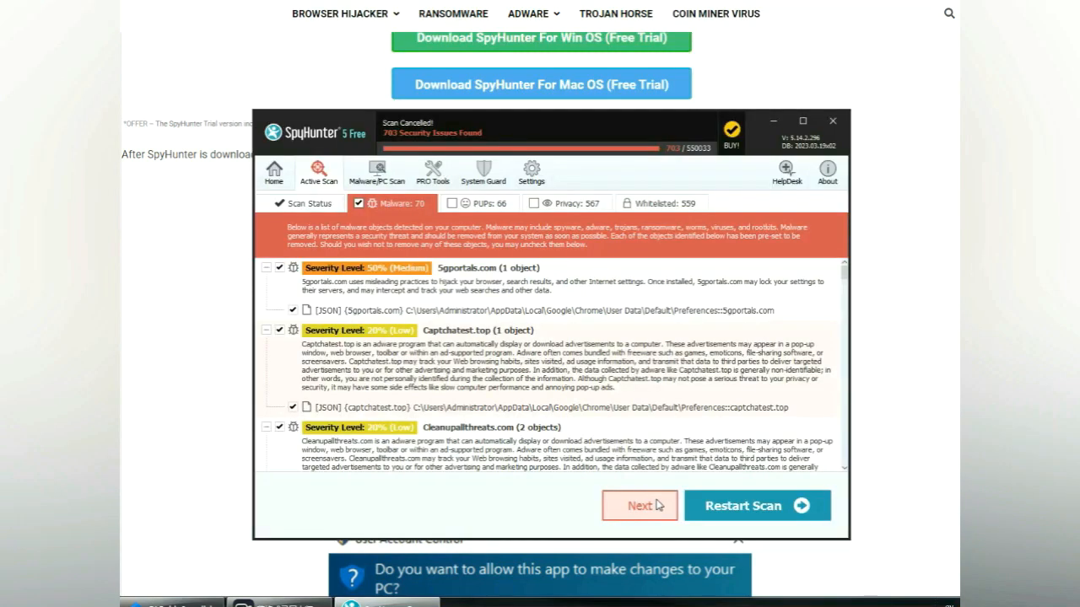
mouse_move(661, 506)
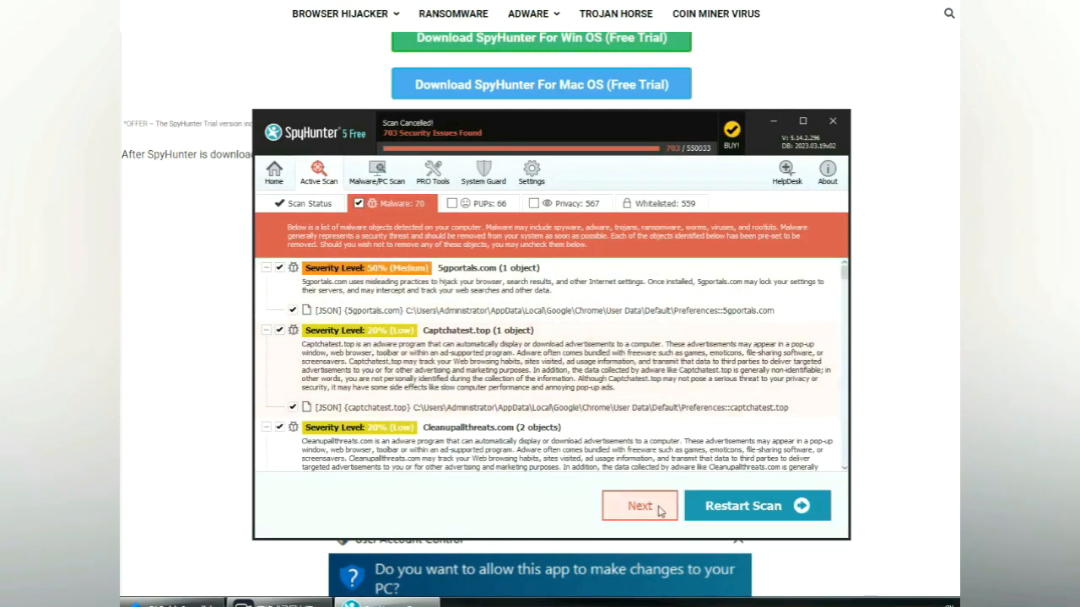
left_click(637, 507)
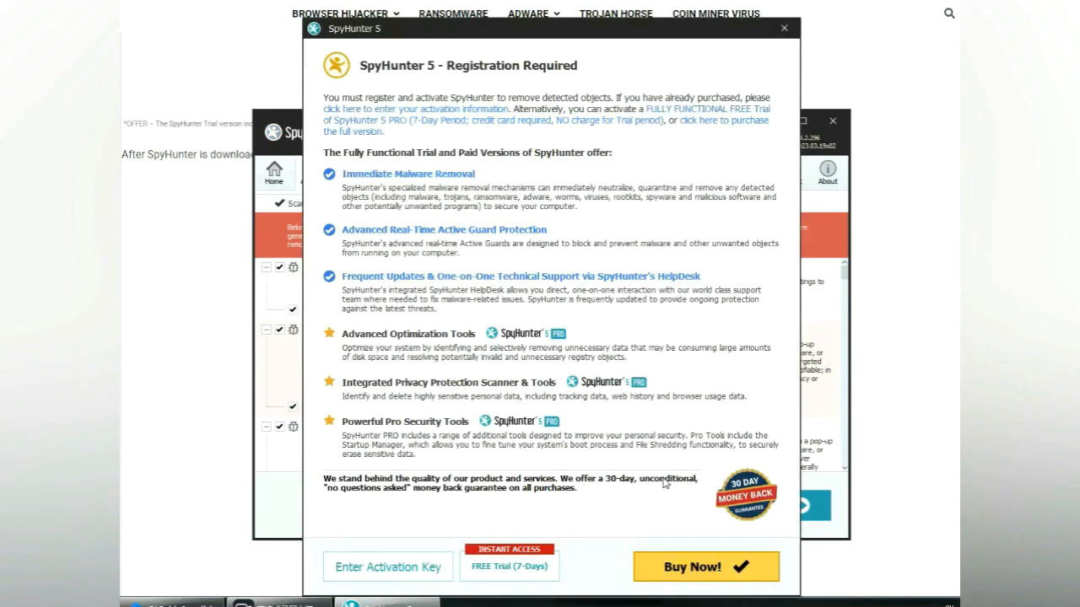
mouse_move(473, 91)
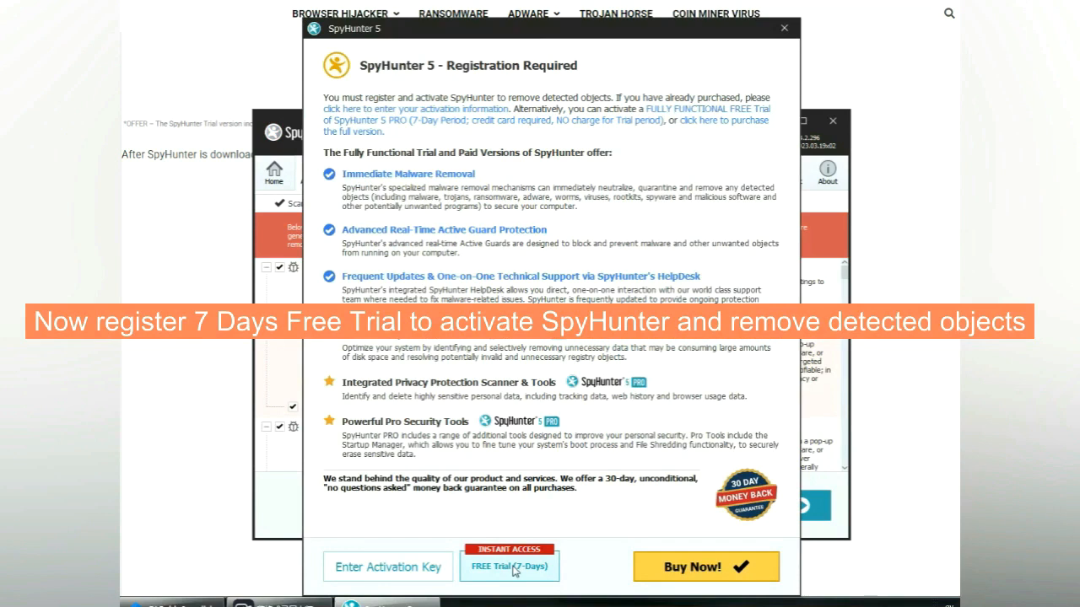
left_click(510, 567)
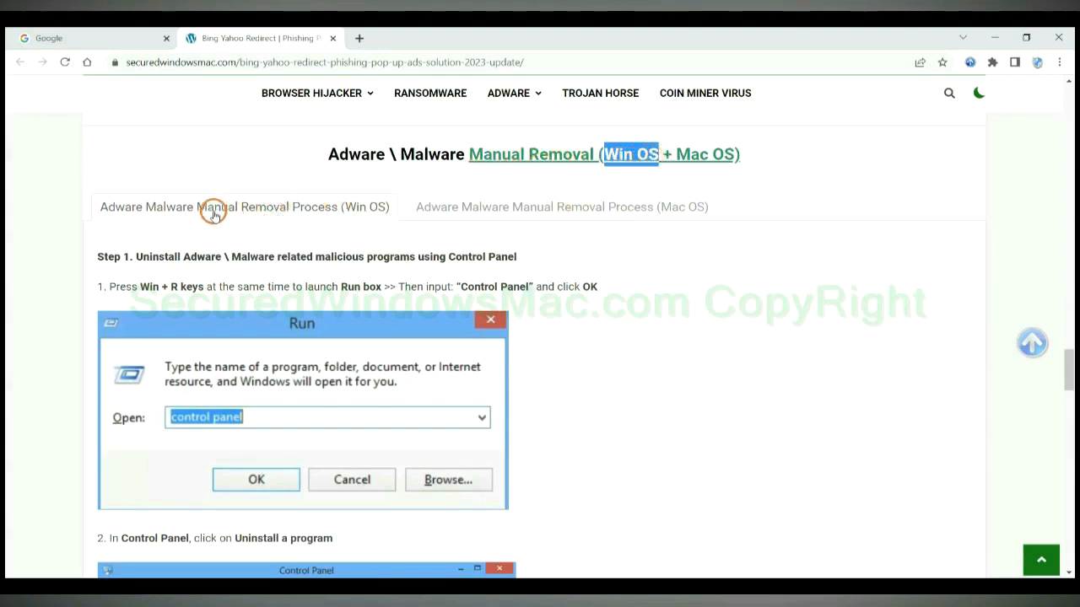
mouse_move(673, 154)
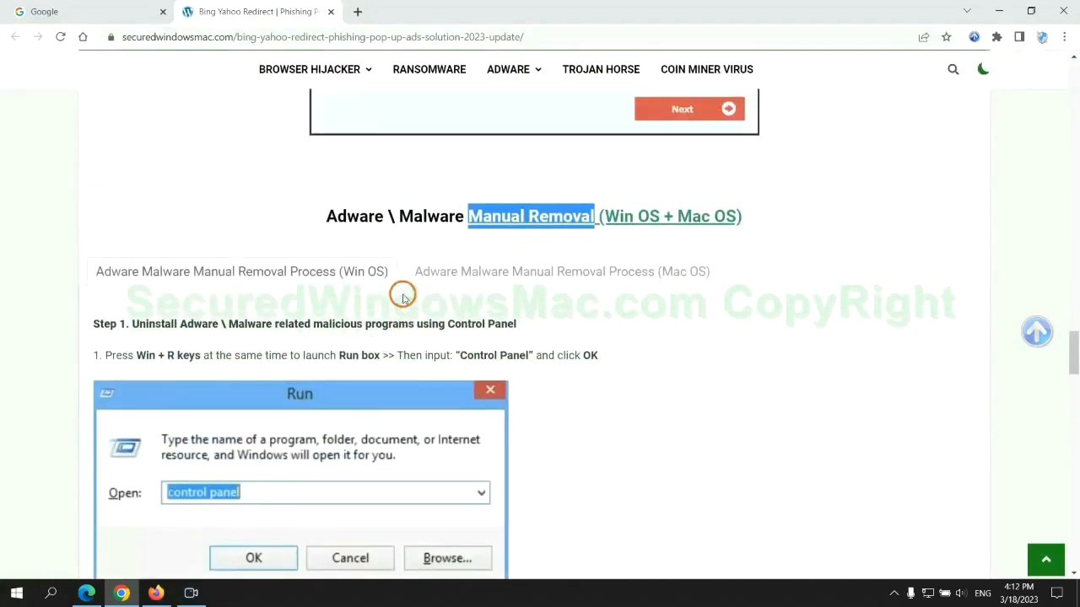
Step: Highlight the Step 1 uninstall heading and scroll on to Step 2 on removing extensions
scroll("down", 3)
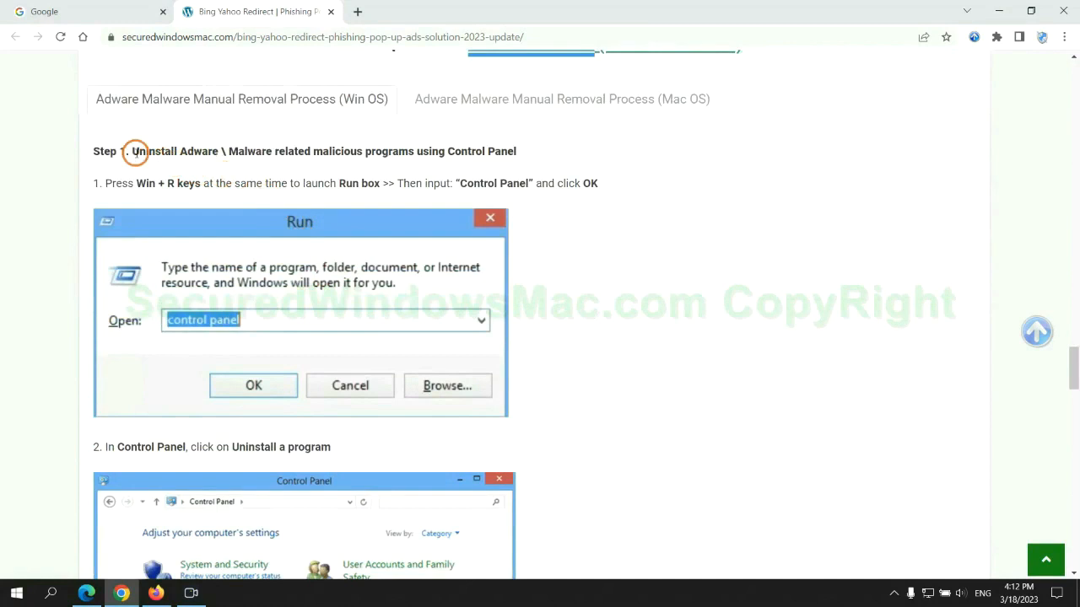
left_click_drag(132, 152, 414, 152)
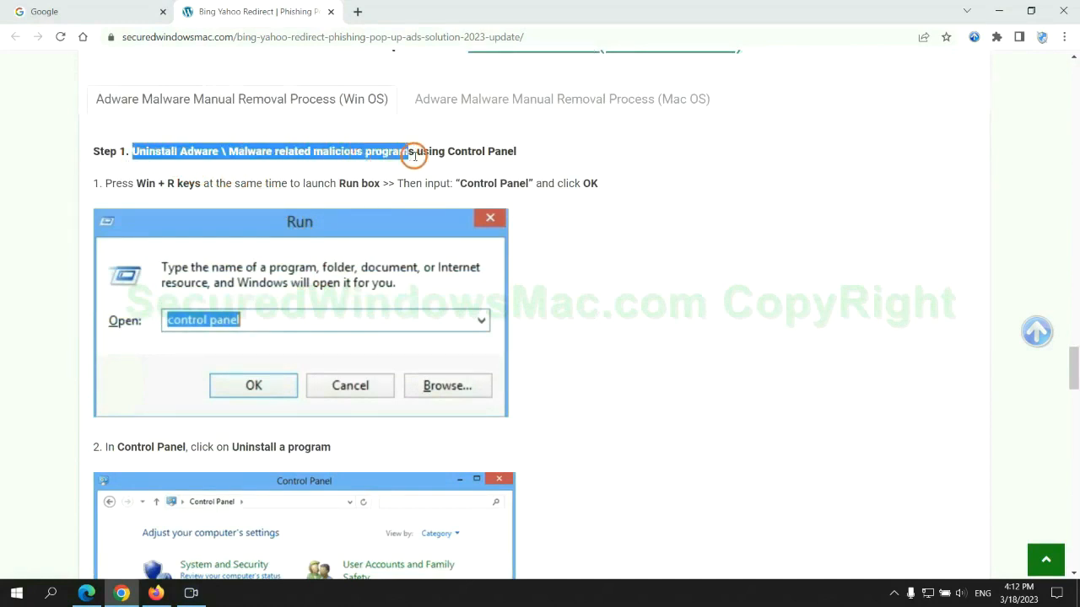
scroll("down", 3)
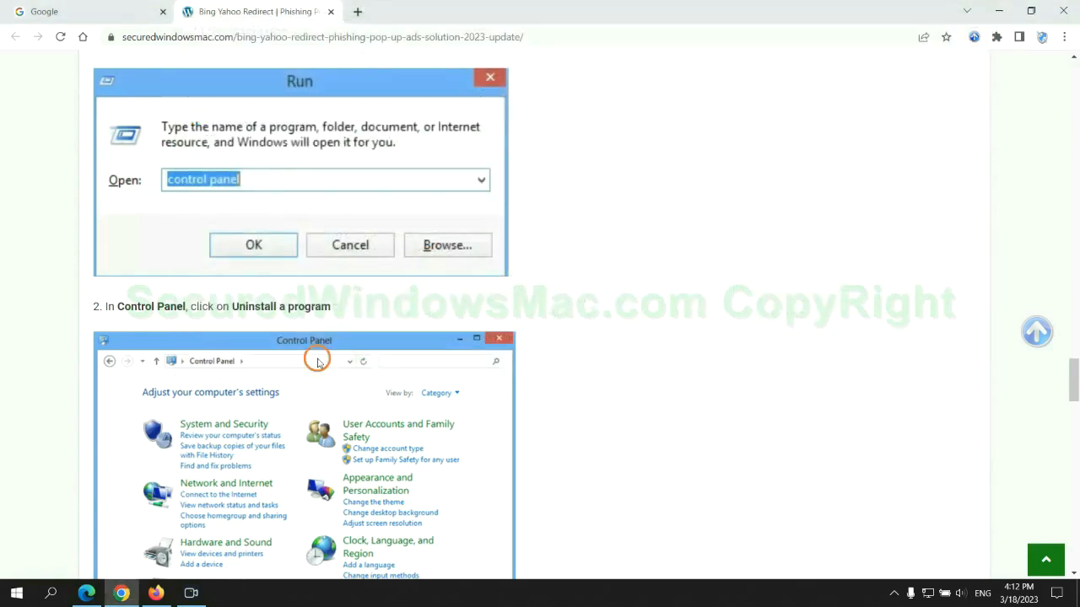
scroll("down", 3)
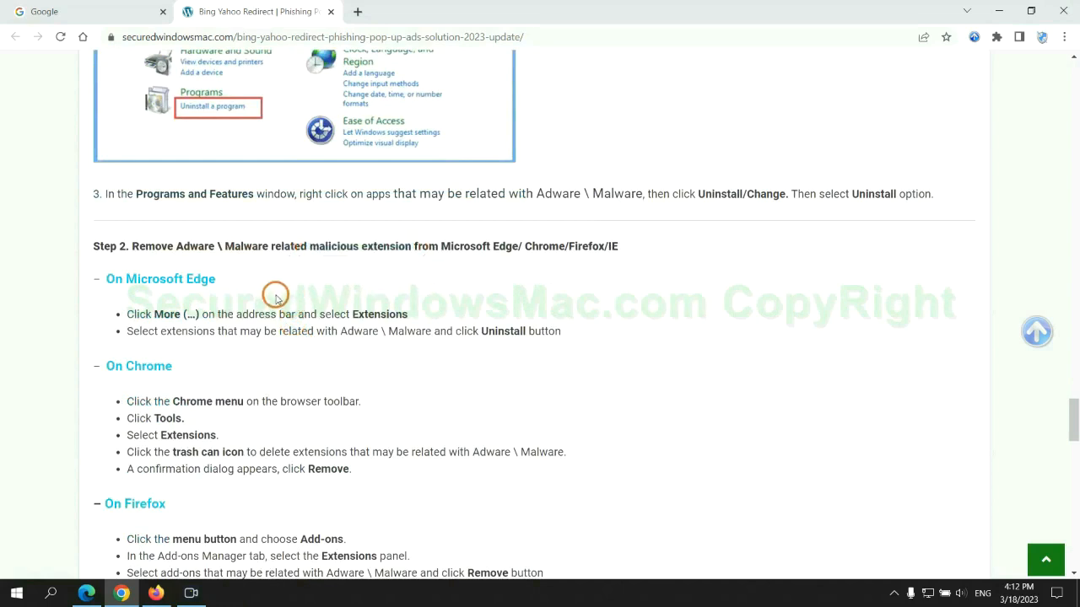
mouse_move(982, 145)
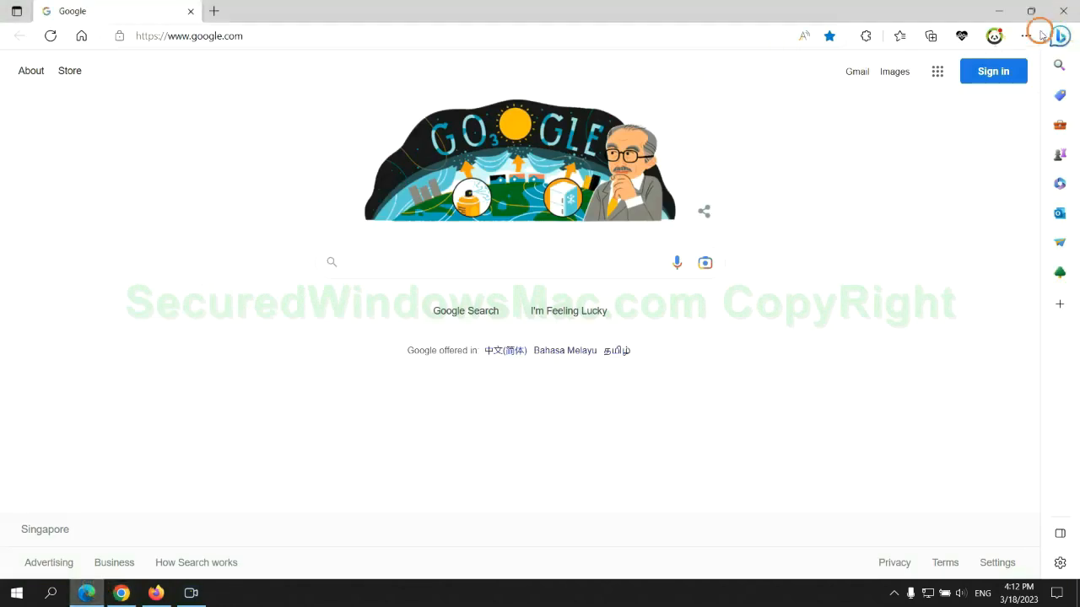
mouse_move(892, 37)
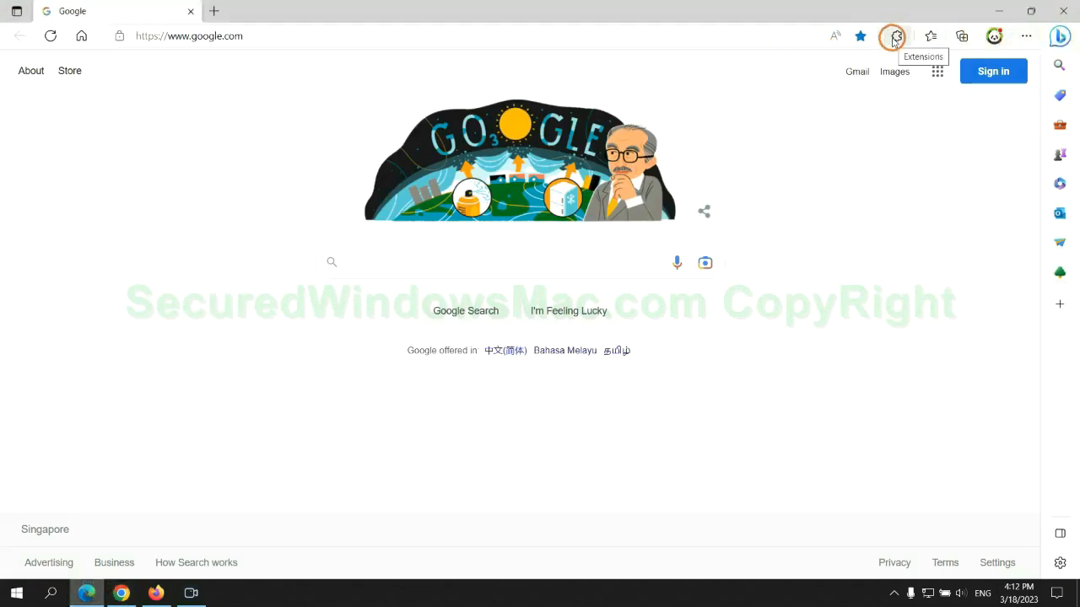
Step: Remove McAfee WebAdvisor from Edge's Manage extensions page and confirm
left_click(896, 37)
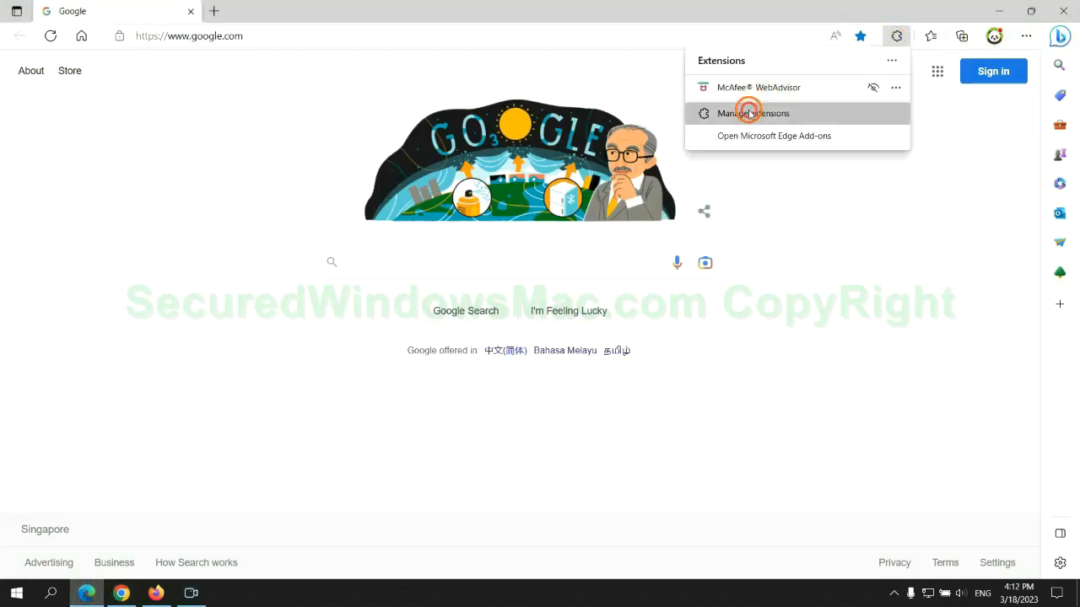
left_click(752, 113)
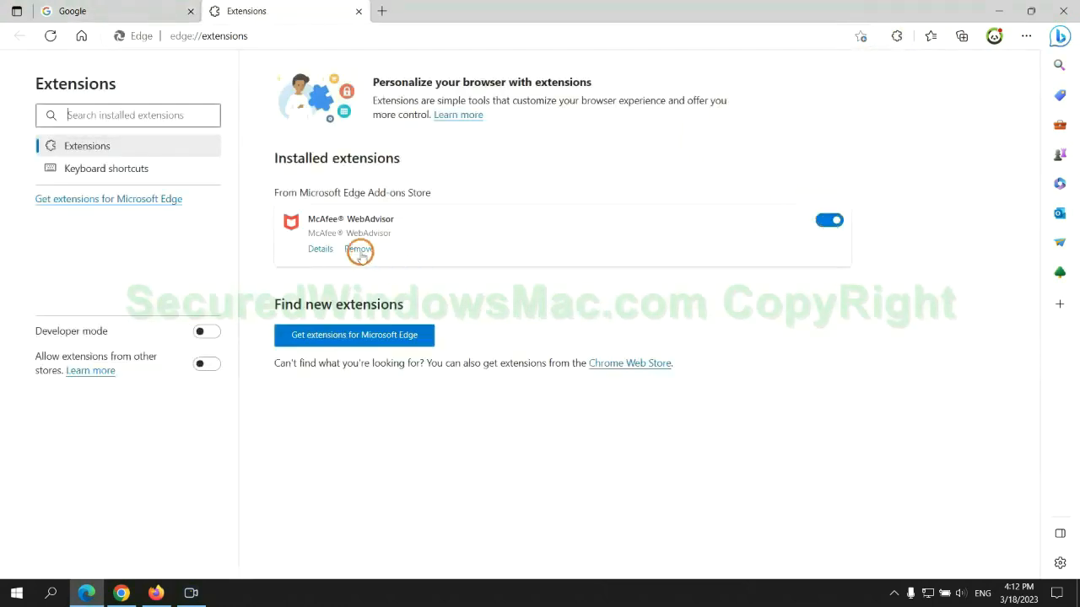
left_click(358, 250)
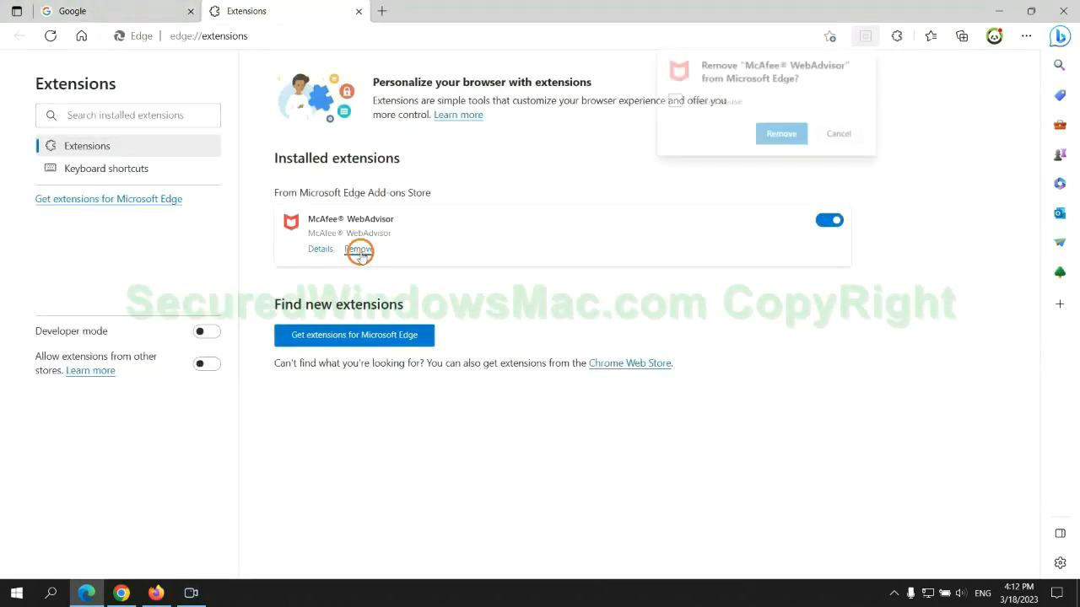
left_click(780, 133)
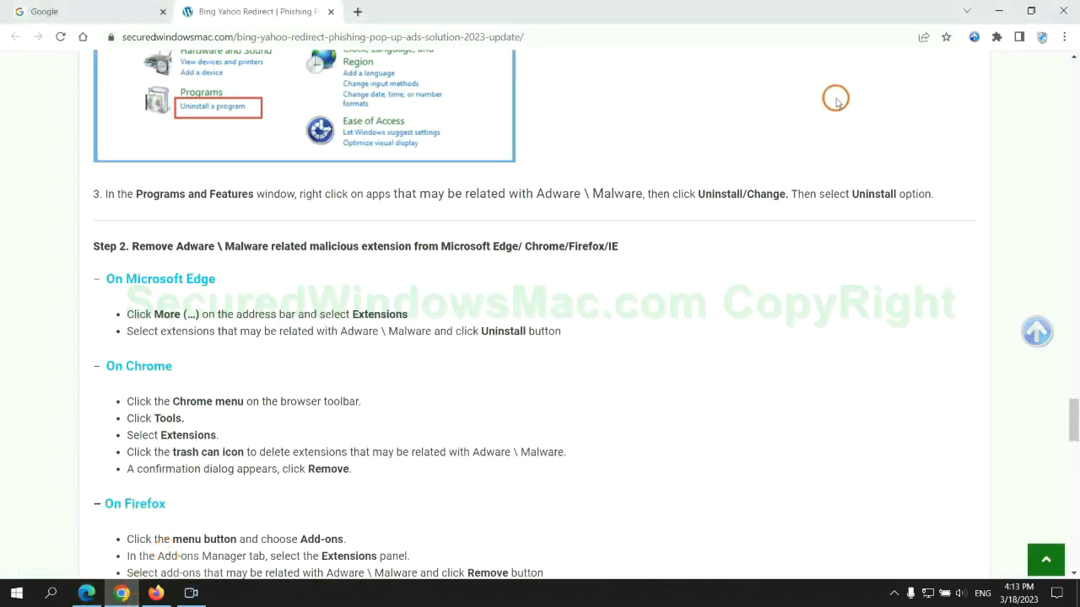
Step: Remove the Ecosia extension from Chrome's extensions page and confirm
left_click(996, 39)
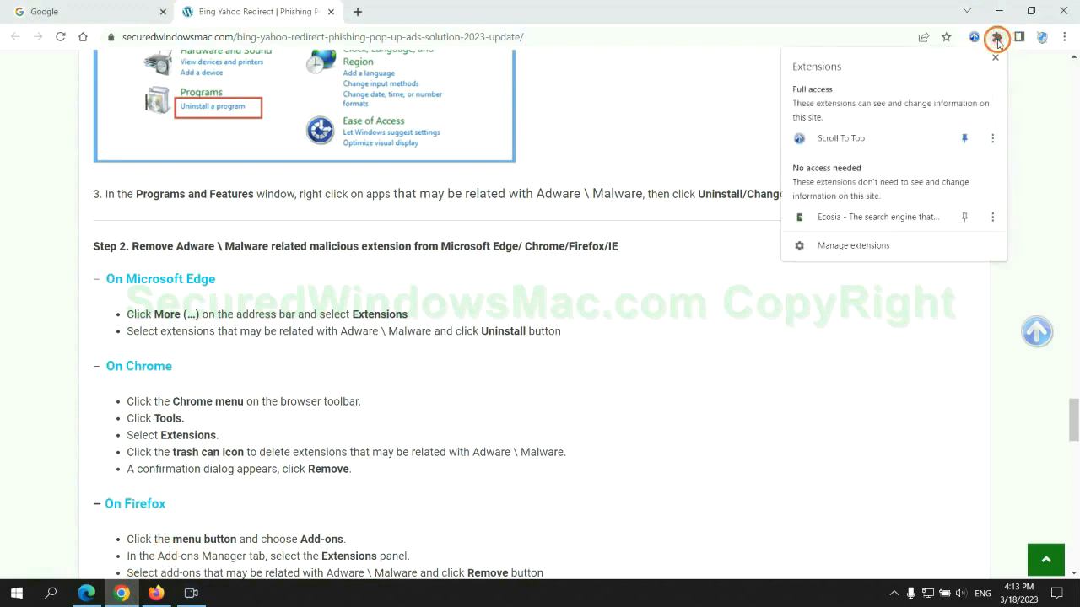
mouse_move(854, 247)
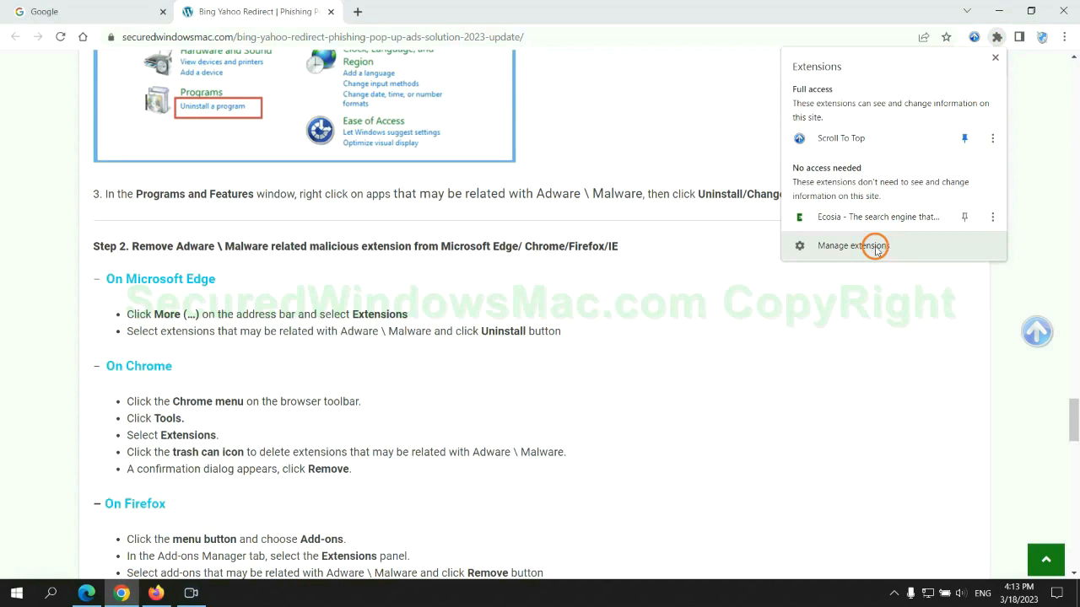
left_click(850, 247)
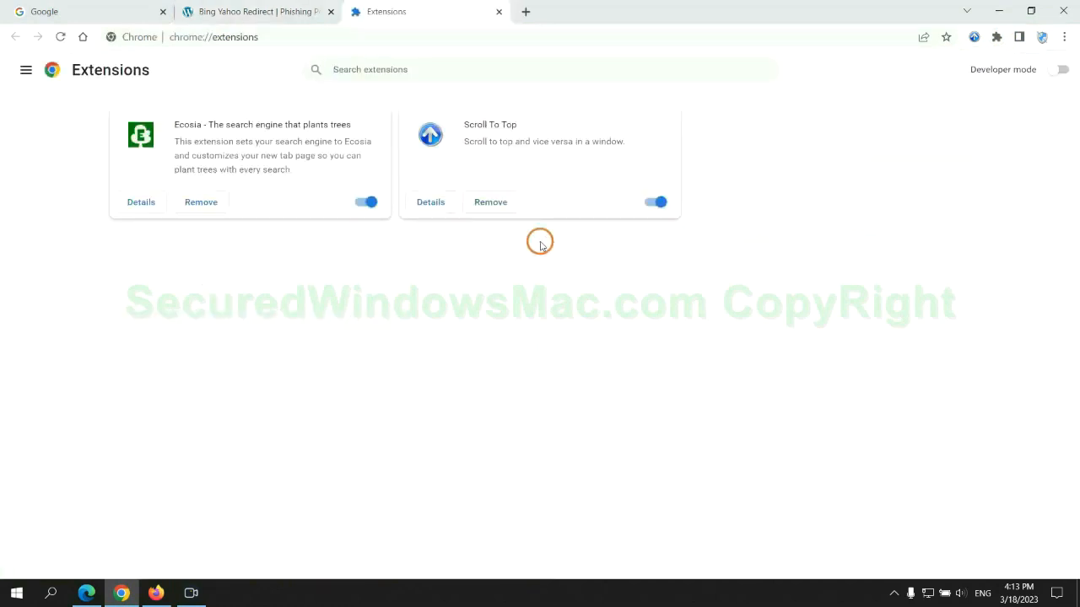
left_click(201, 203)
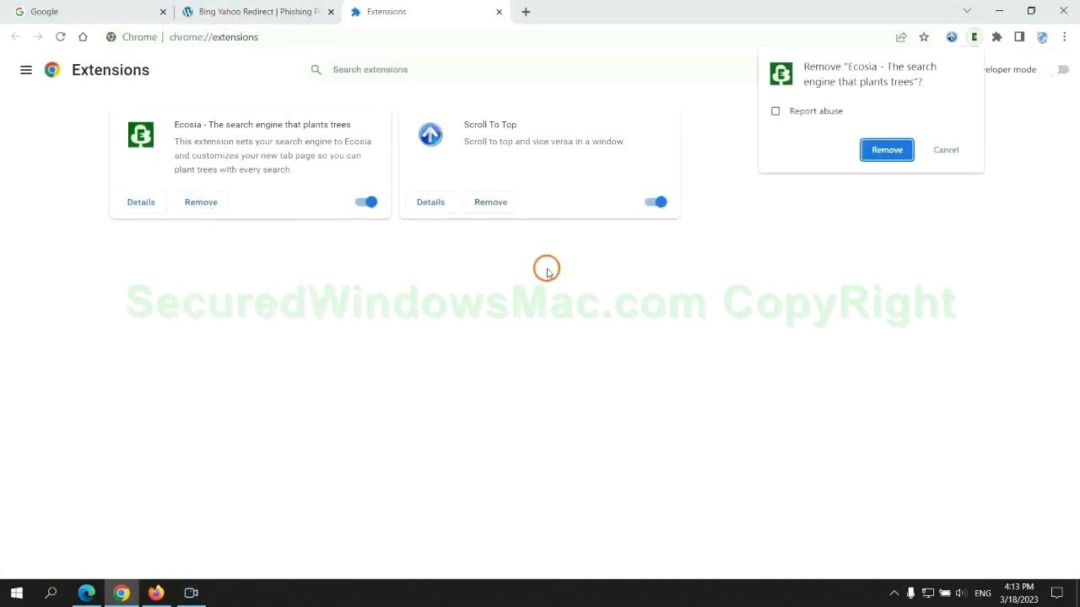
left_click(886, 148)
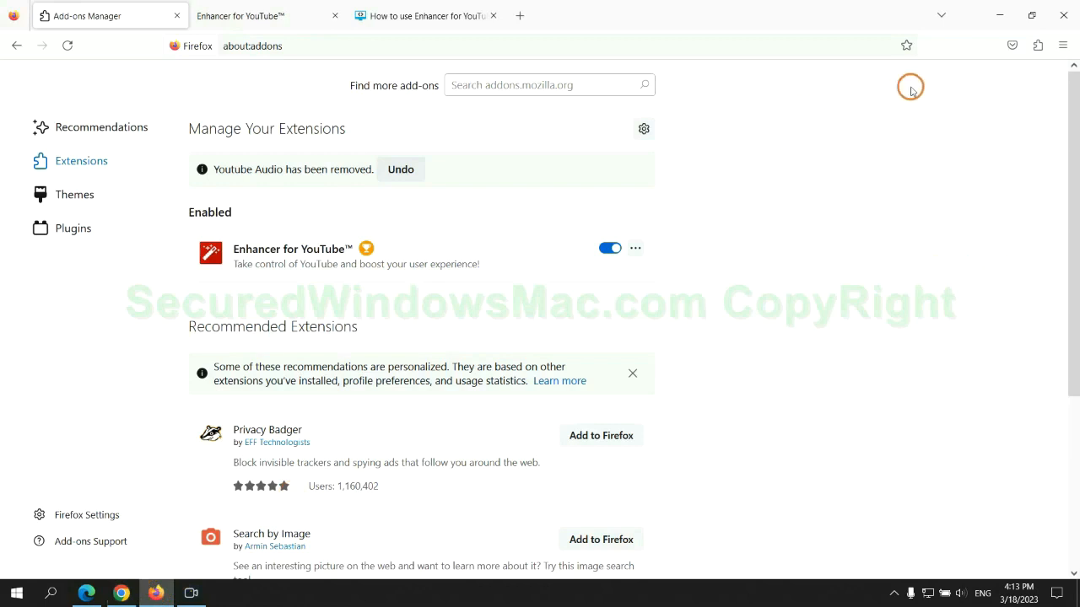
Step: Remove the Enhancer for YouTube add-on via its … menu and confirm
left_click(1036, 45)
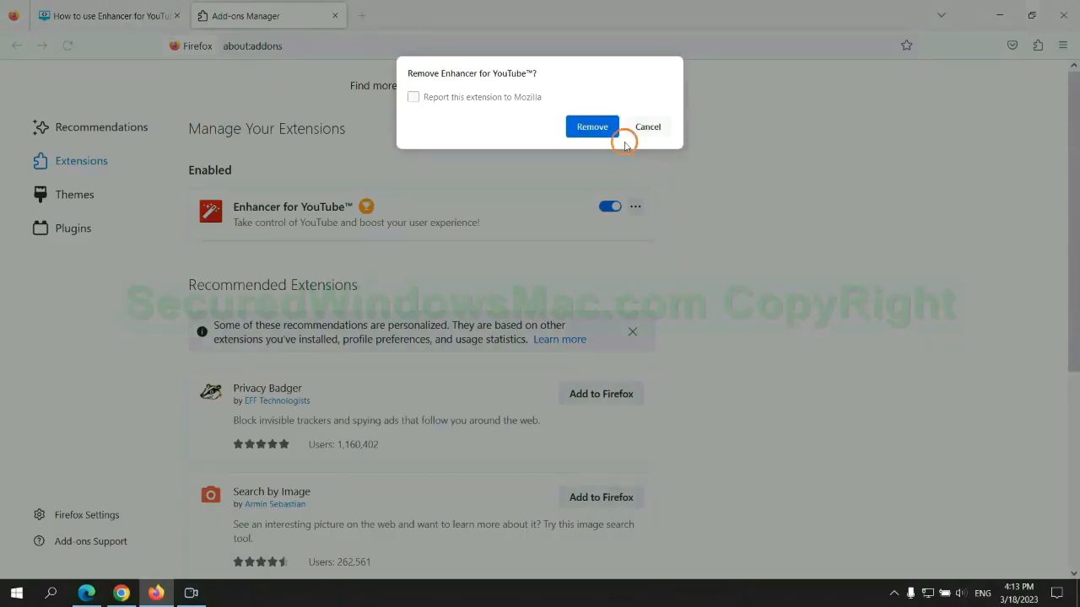
left_click(591, 126)
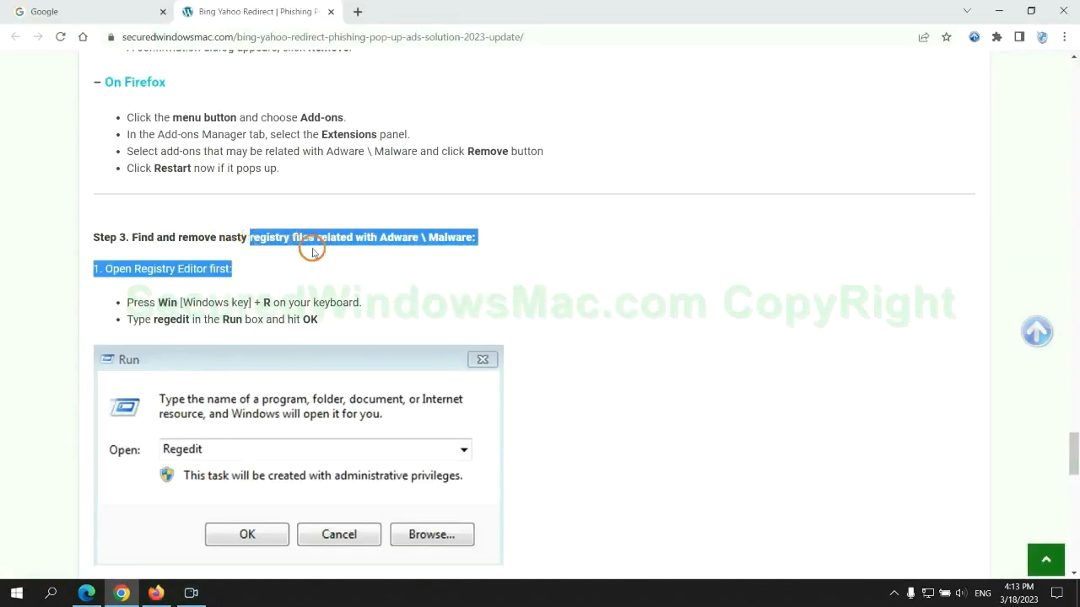
Step: Scroll the guide to Step 3 on removing Adware registry files
scroll("down", 3)
type("regedit")
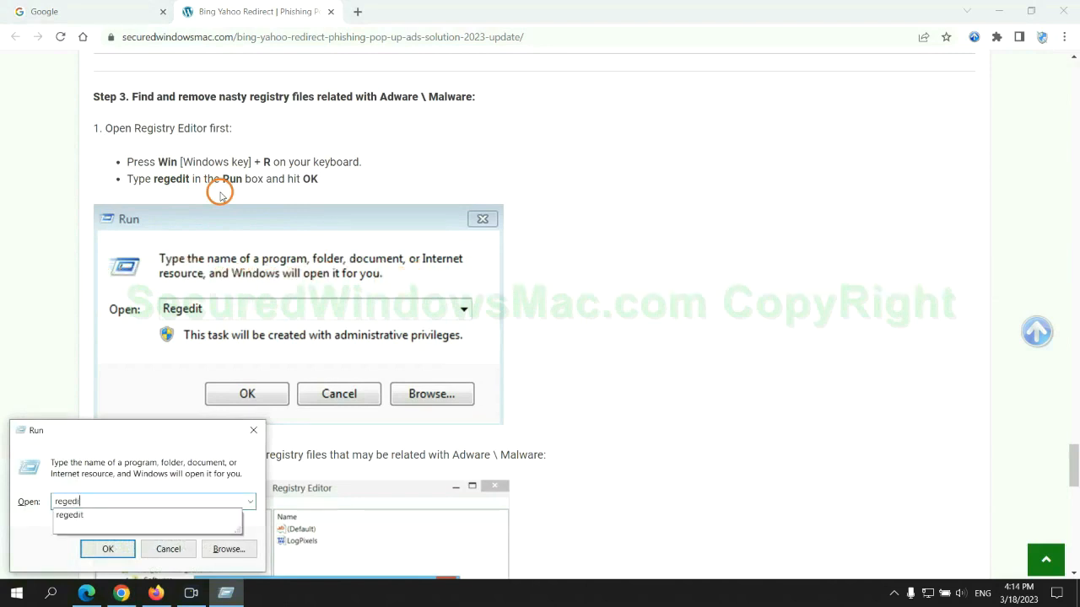
Step: Launch regedit, find 'Apps' via Edit > Find, and right-click the found StoreAppsOnTaskbar value
left_click(108, 549)
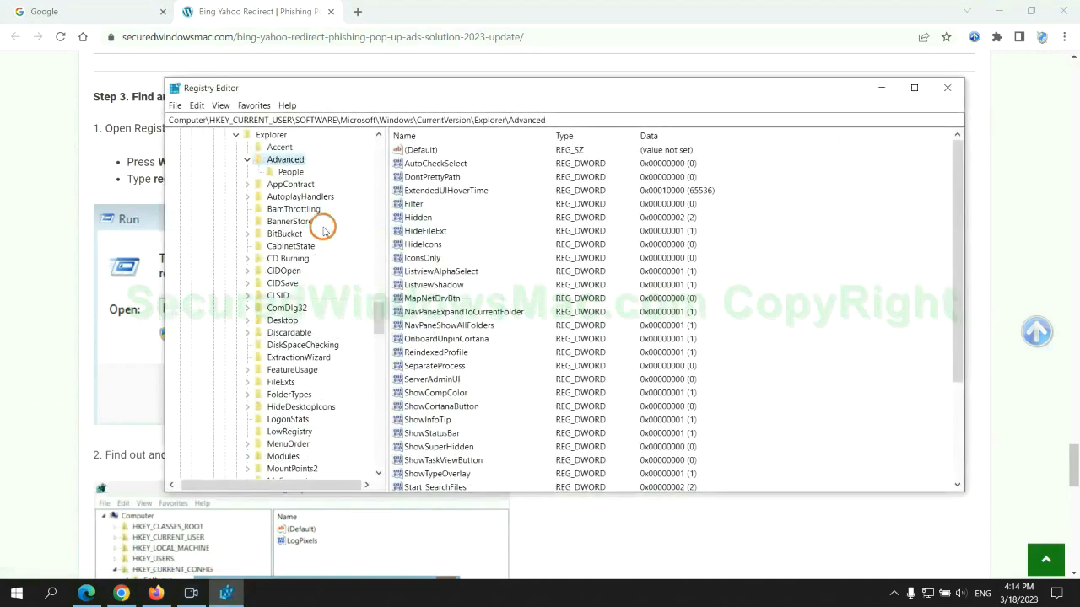
left_click(196, 104)
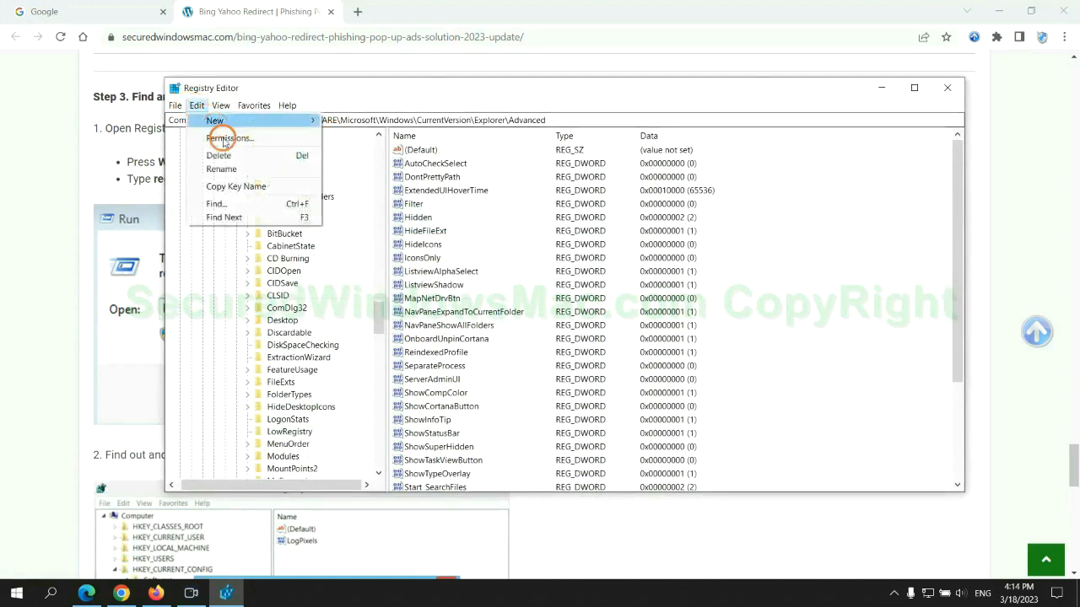
left_click(216, 203)
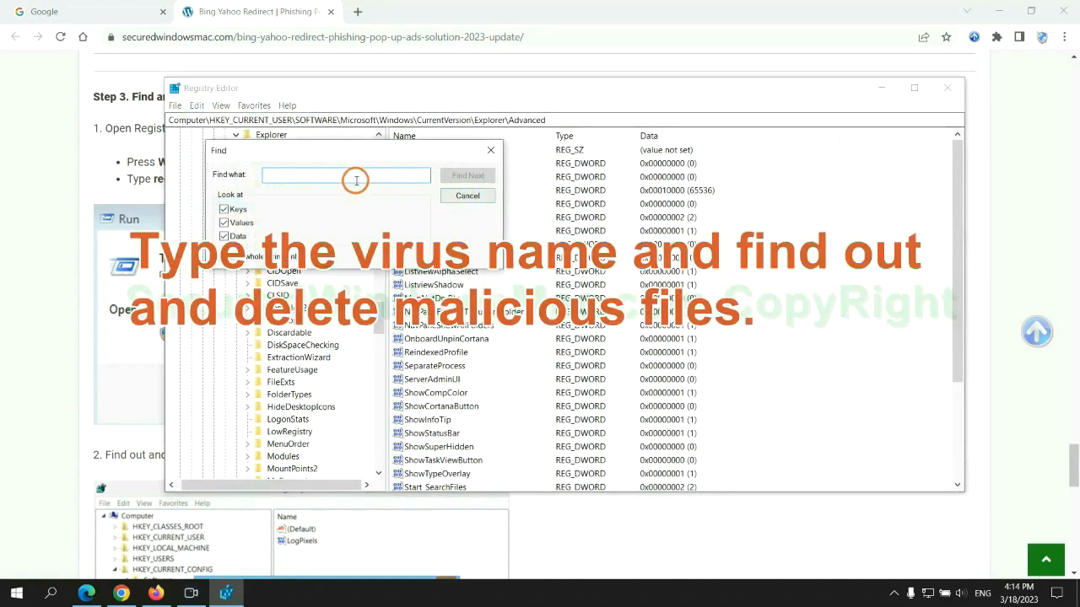
type("Apps")
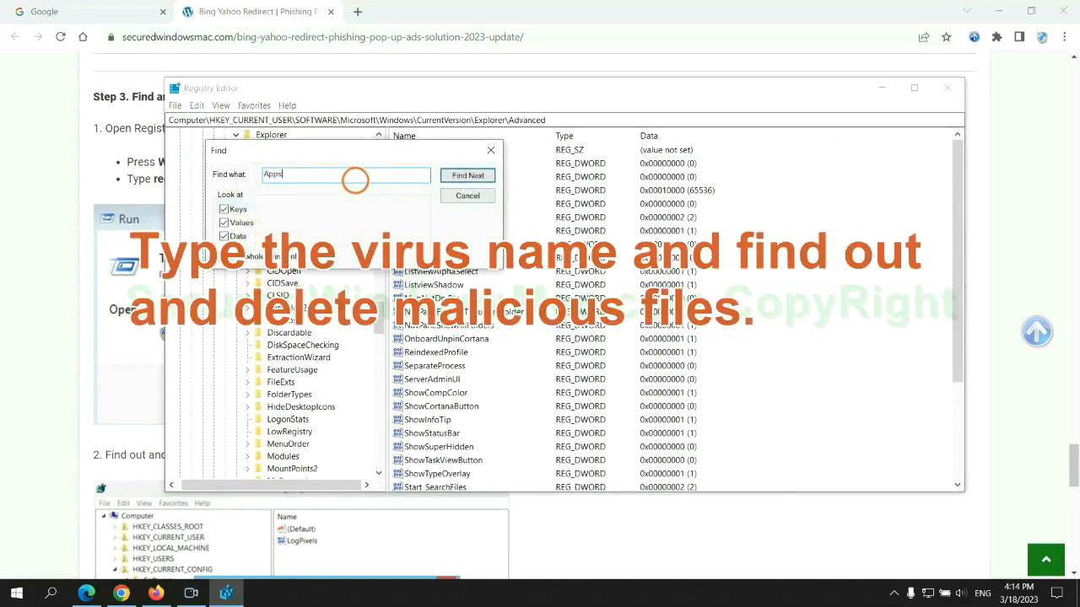
left_click(467, 174)
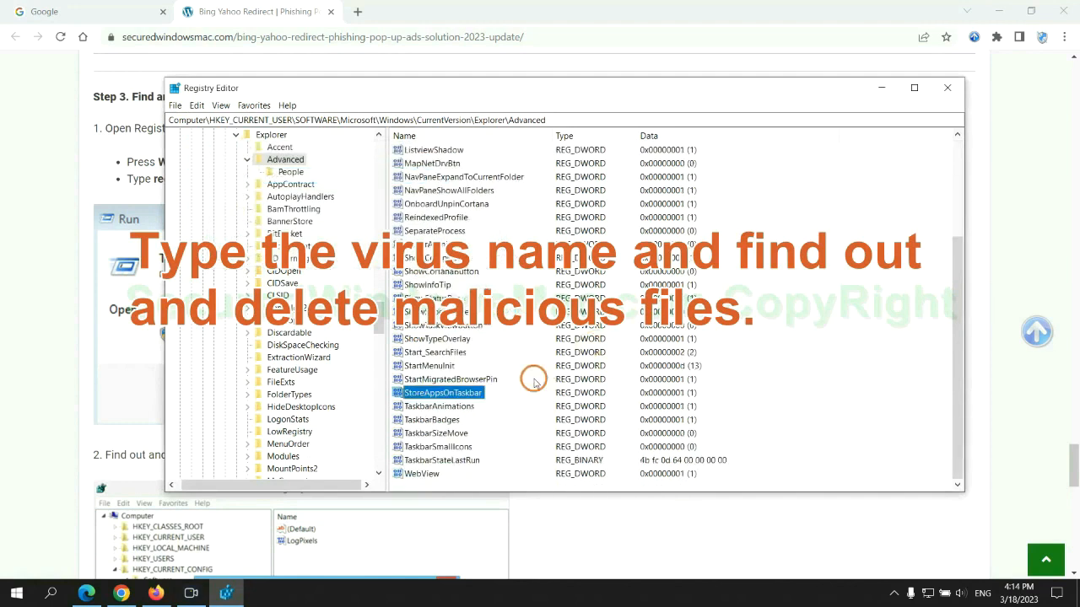
right_click(442, 391)
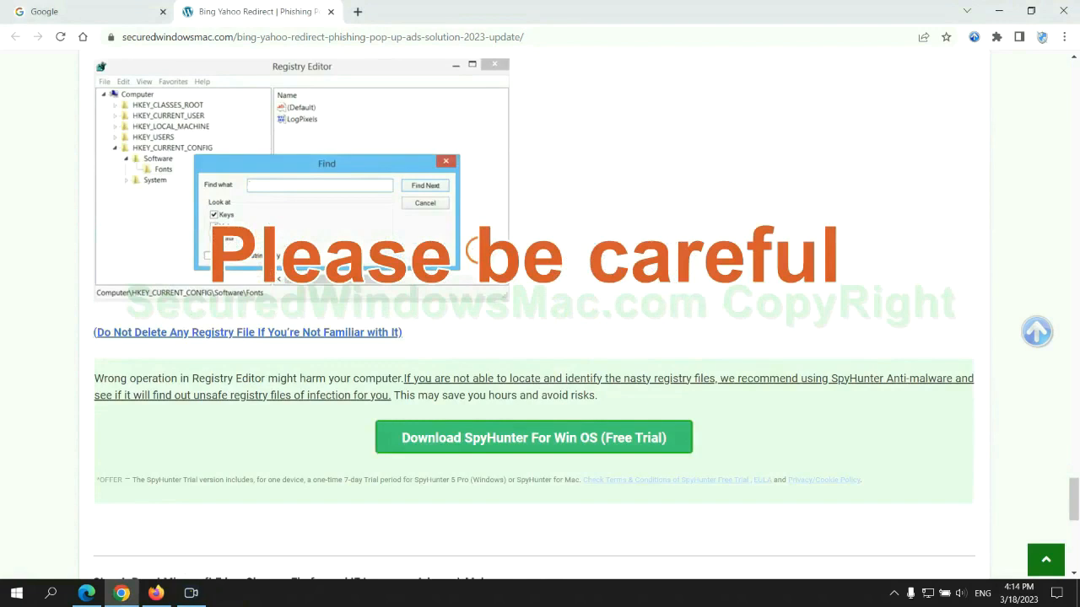
Step: Scroll past the registry warning to Step 4 on resetting browsers
scroll("down", 3)
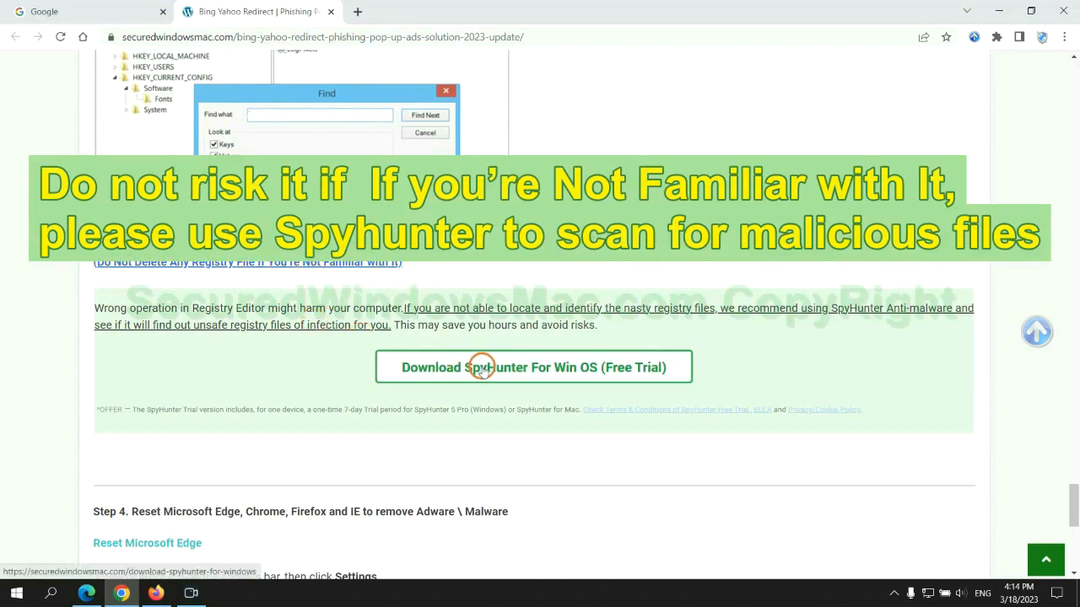
scroll("down", 3)
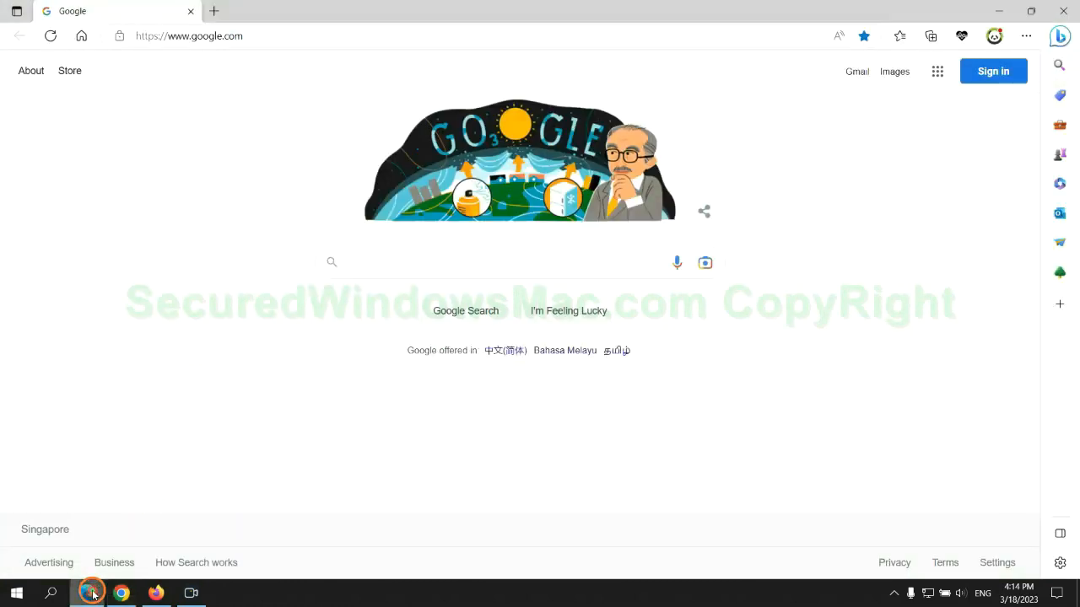
Step: Reach Edge's Privacy settings via the … menu and bring up Choose what to clear
left_click(1026, 38)
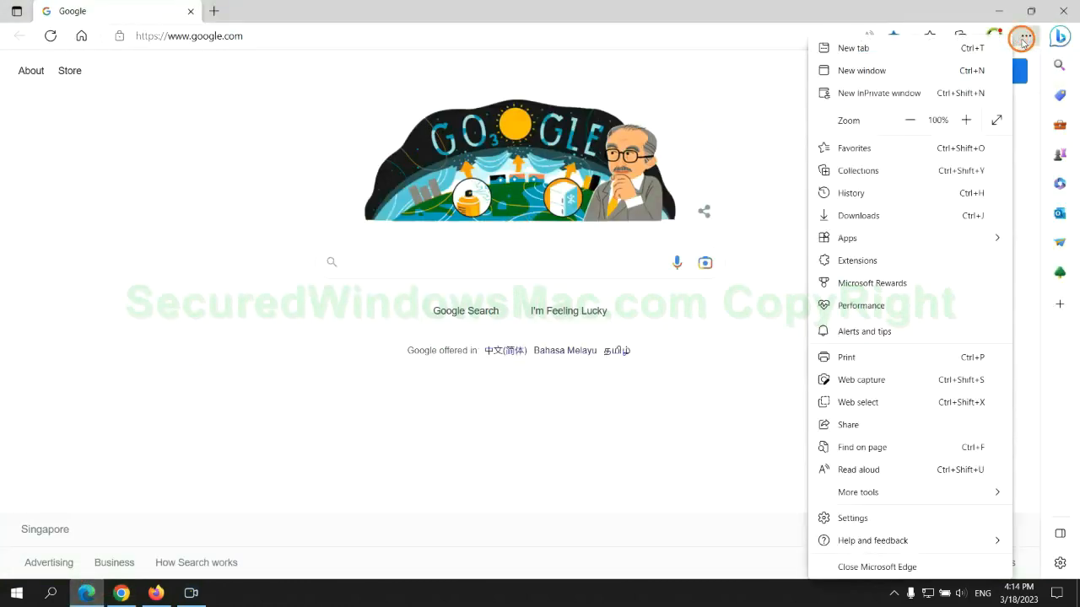
left_click(852, 517)
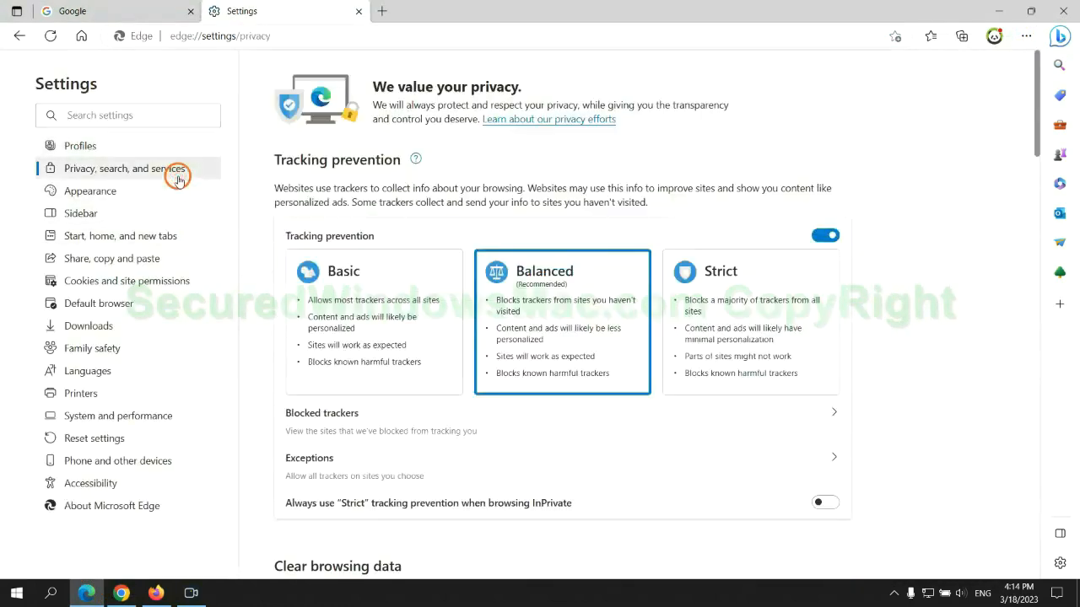
scroll("down", 3)
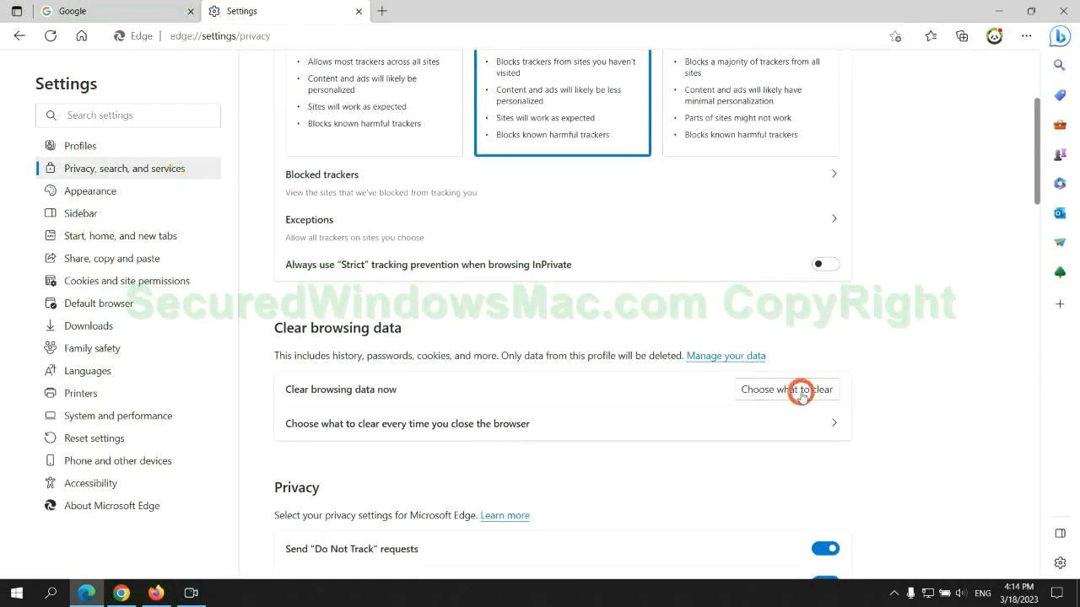
left_click(786, 388)
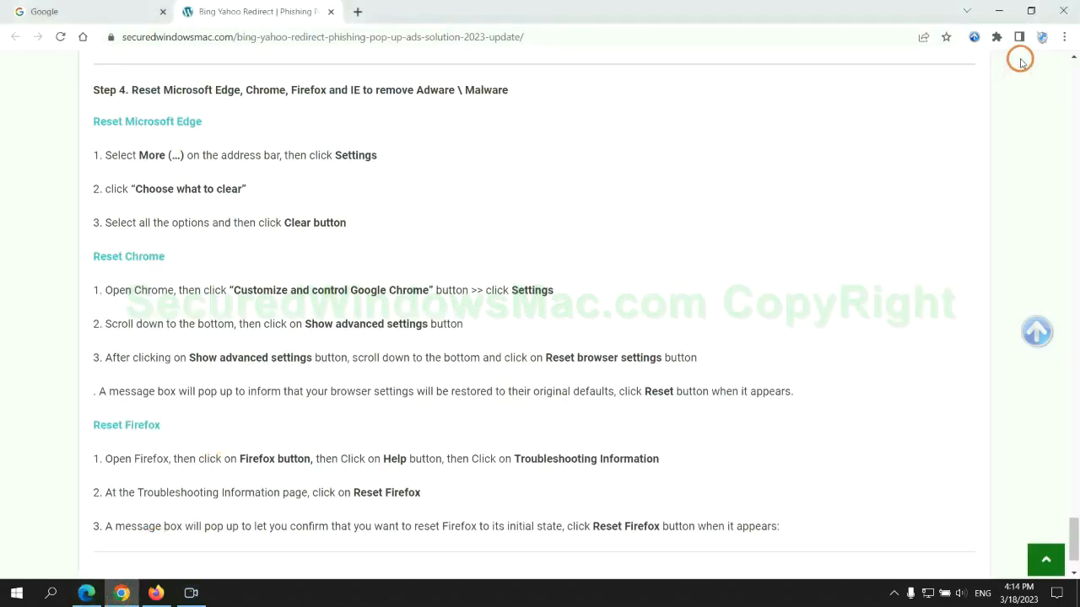
Step: Search Chrome's settings for 'reset' and start Restore settings to their original defaults
left_click(1063, 37)
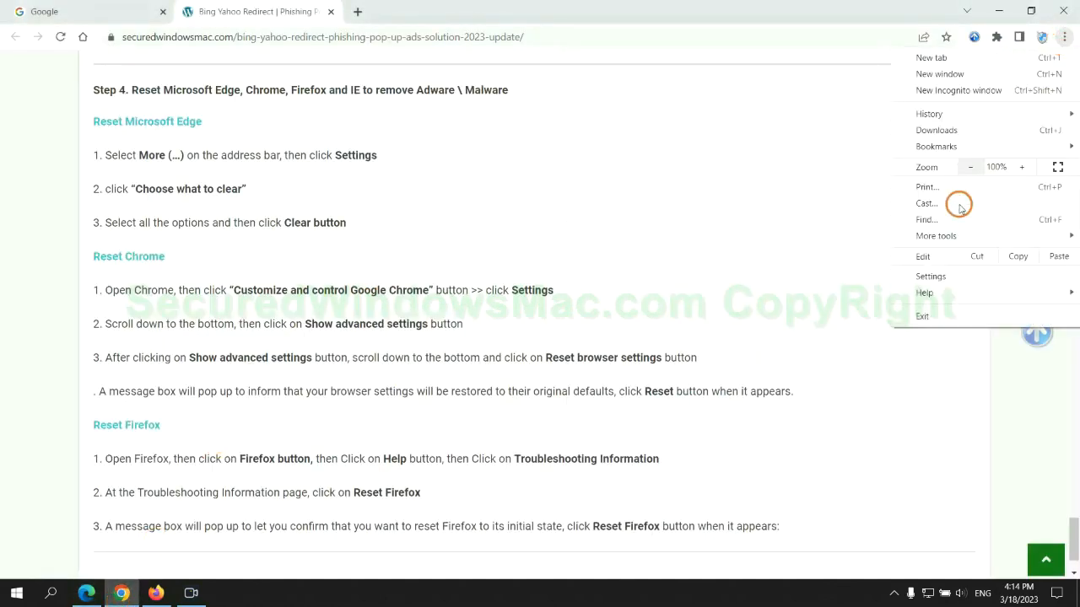
left_click(932, 276)
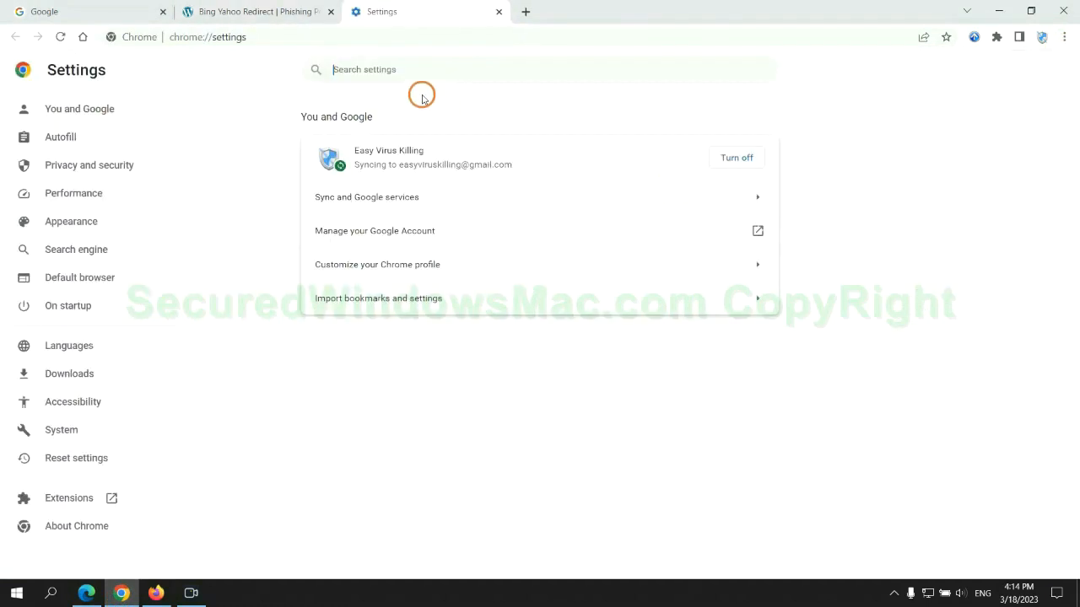
type("reset")
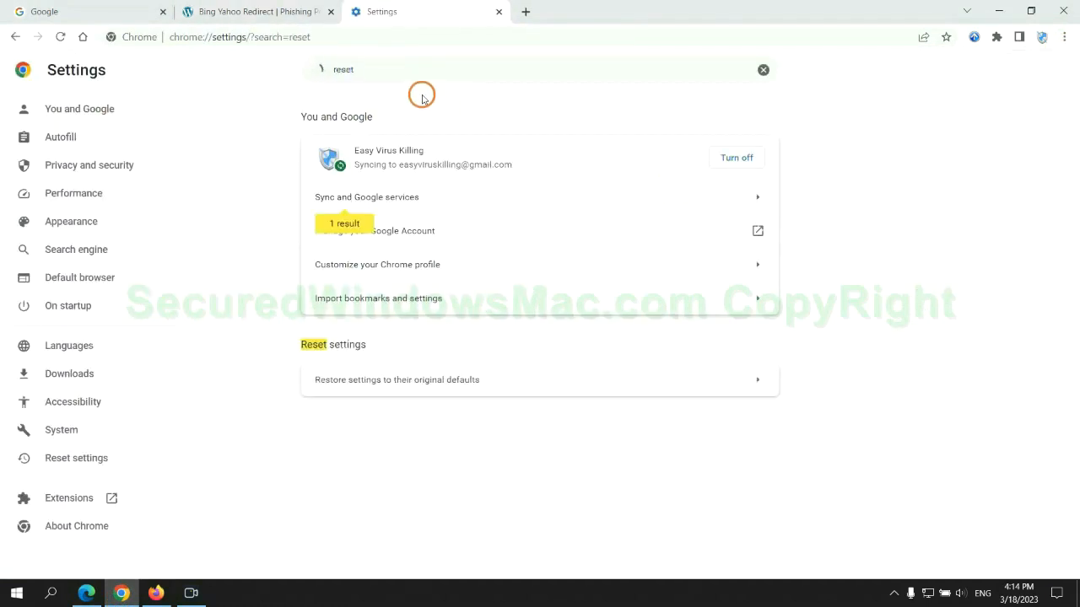
left_click(397, 379)
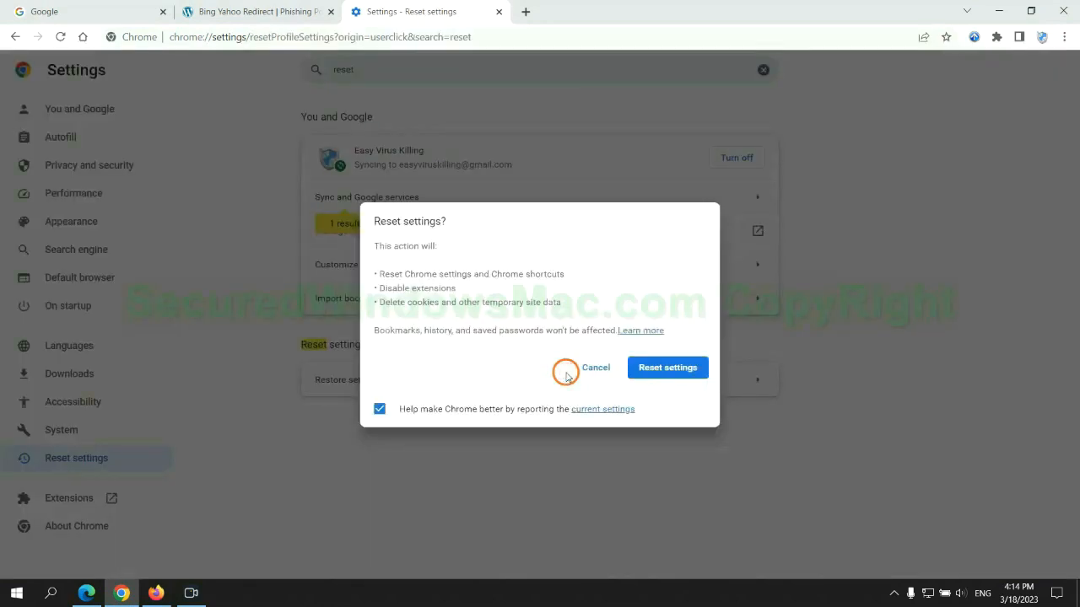
mouse_move(153, 580)
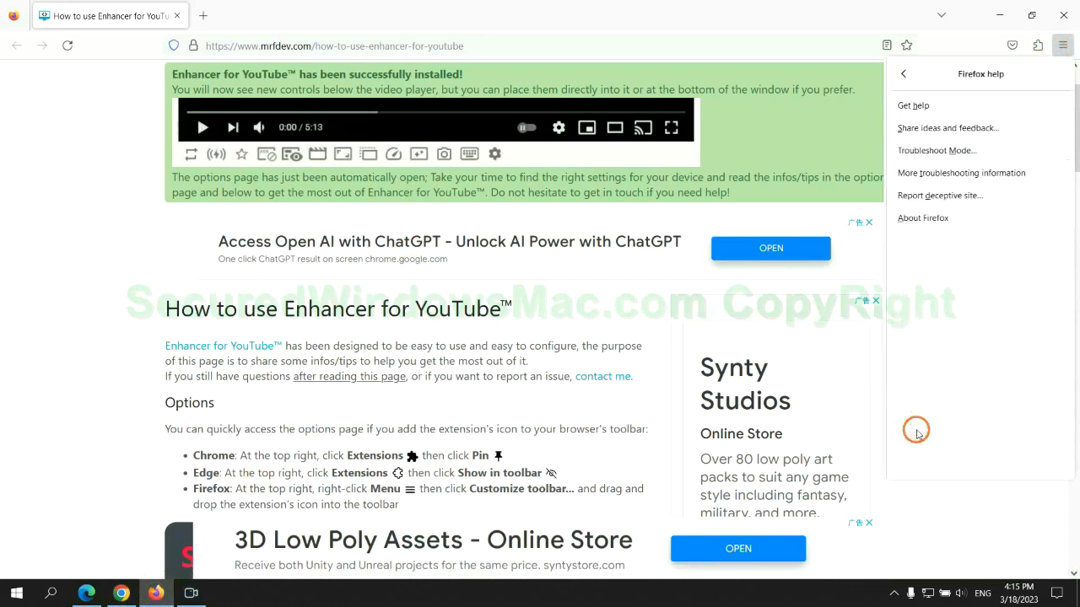
Step: From Troubleshooting Information start Refresh Firefox, then highlight the guide's remaining-problems note
left_click(961, 172)
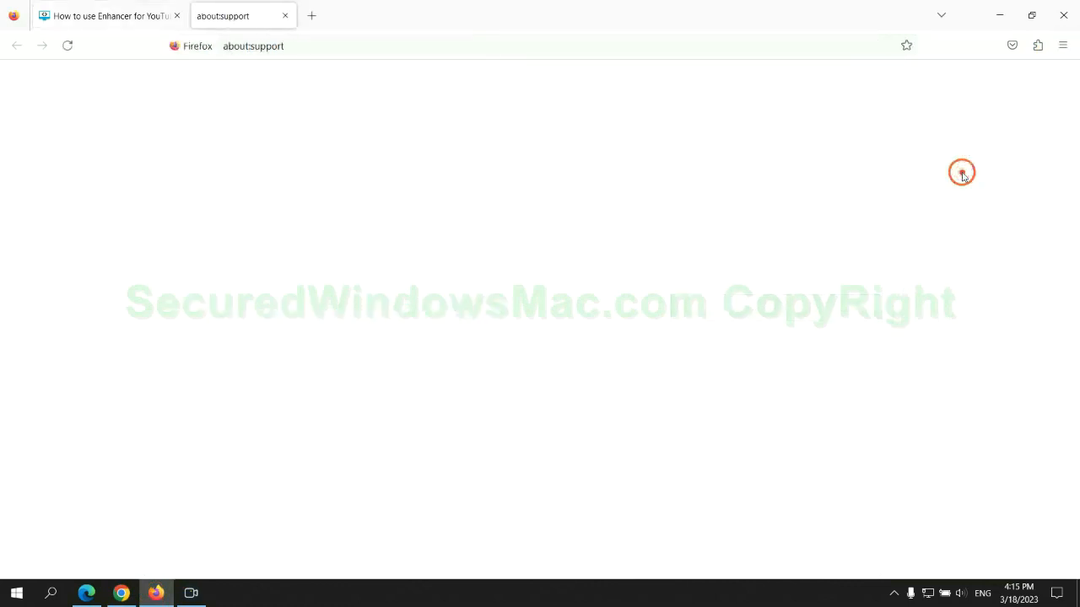
left_click(776, 162)
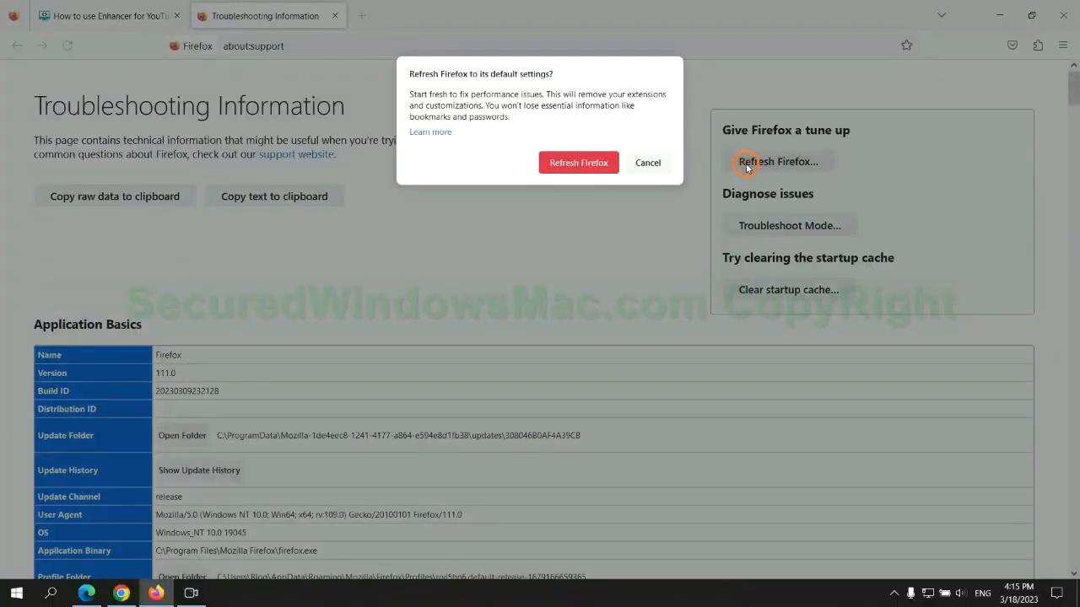
mouse_move(460, 249)
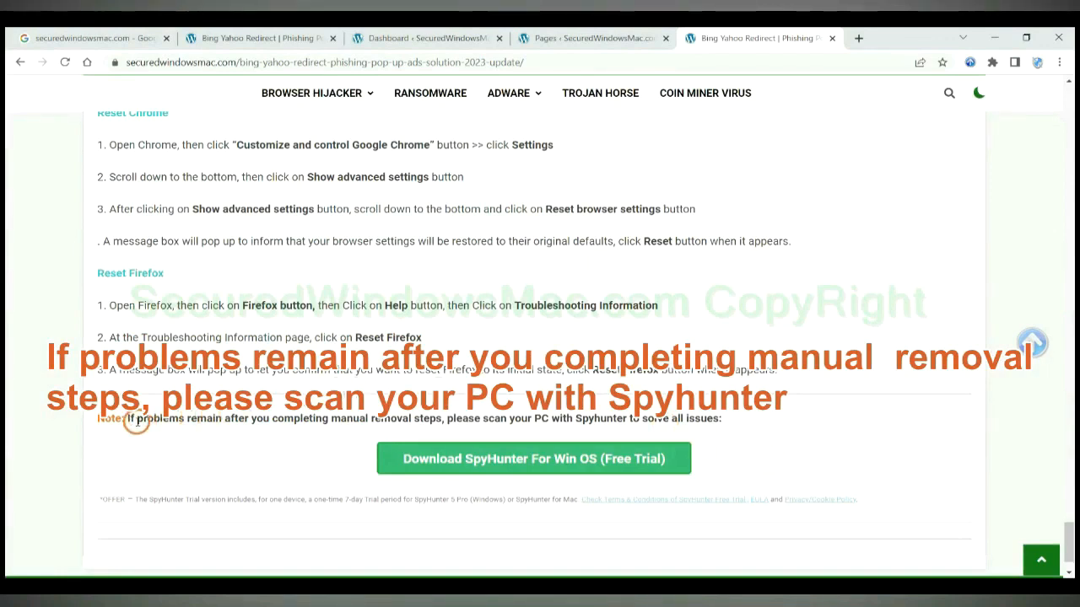
left_click_drag(125, 418, 251, 418)
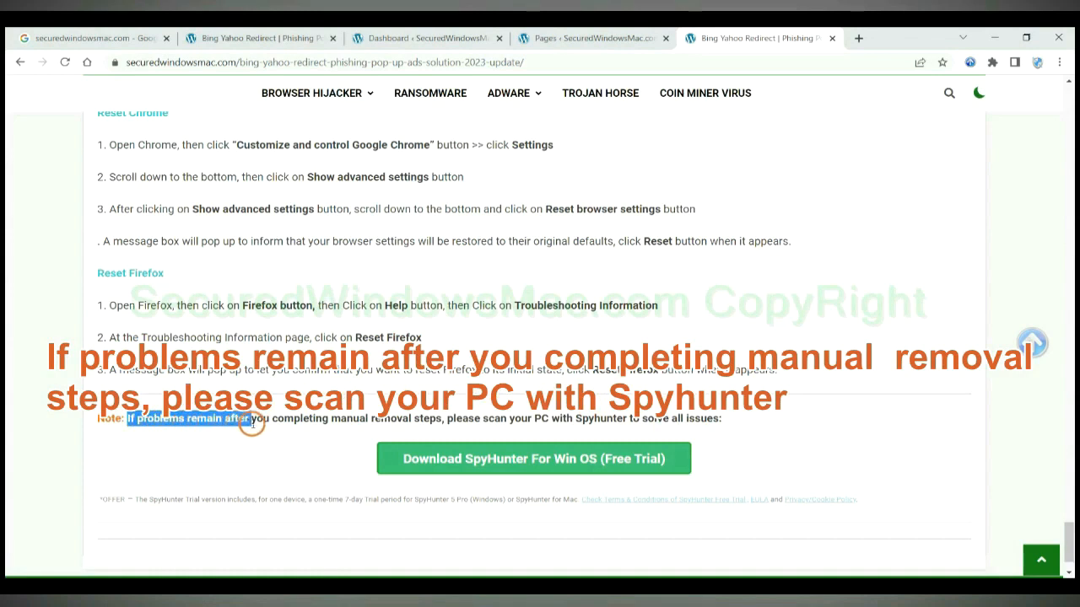